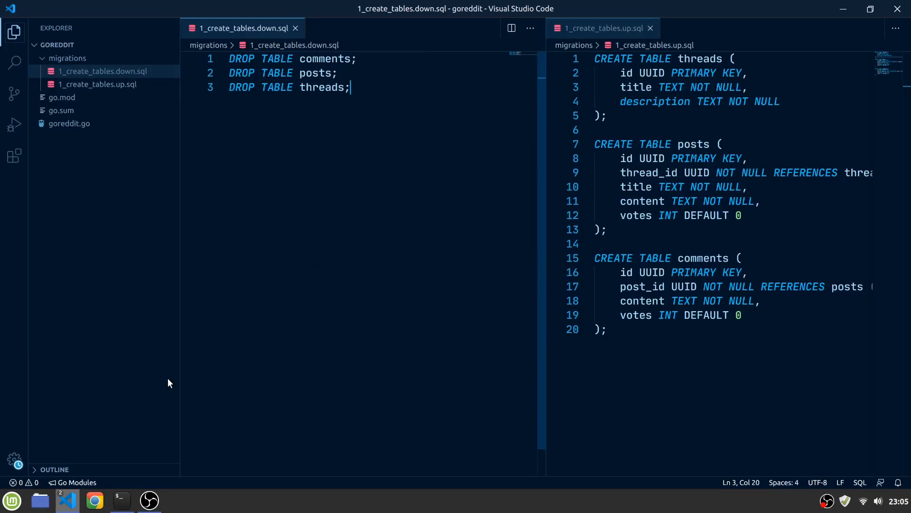
# Search Google for 'golang migrate' in Chrome and open the golang-migrate/migrate GitHub result.
pyautogui.click(93, 499)
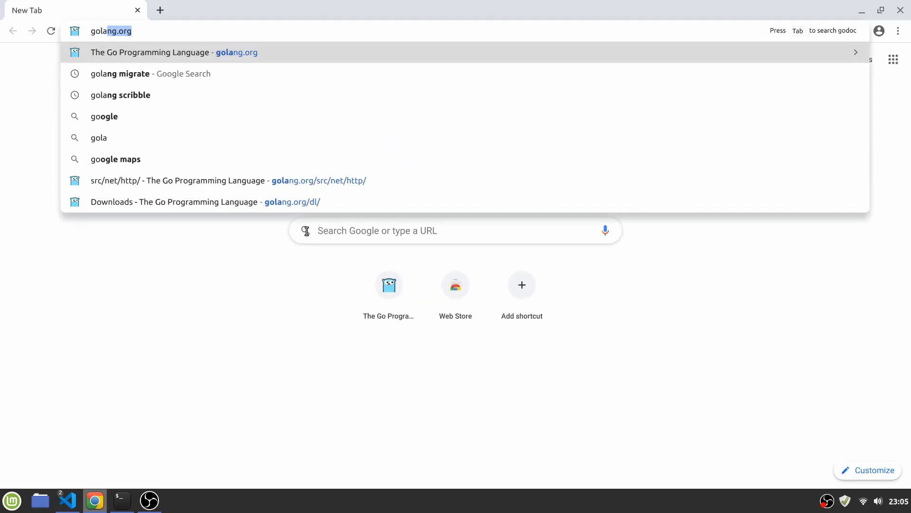
pyautogui.click(150, 73)
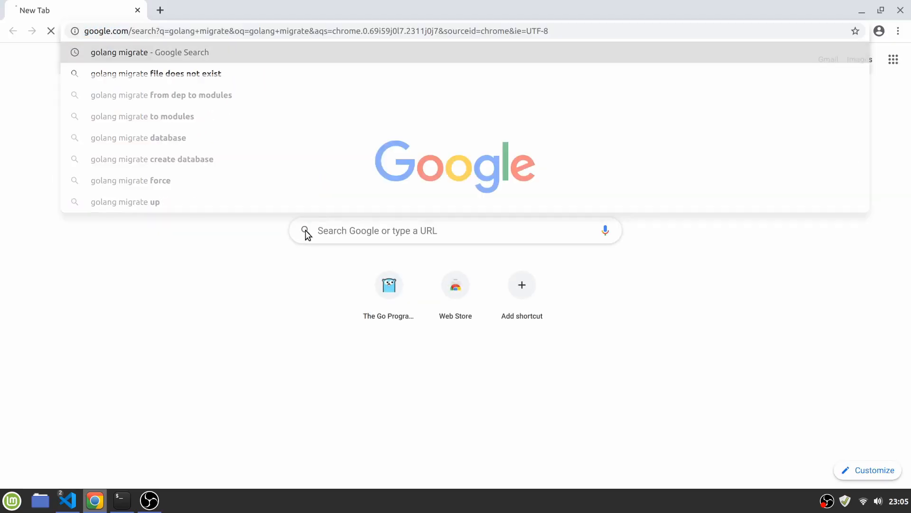
pyautogui.click(149, 52)
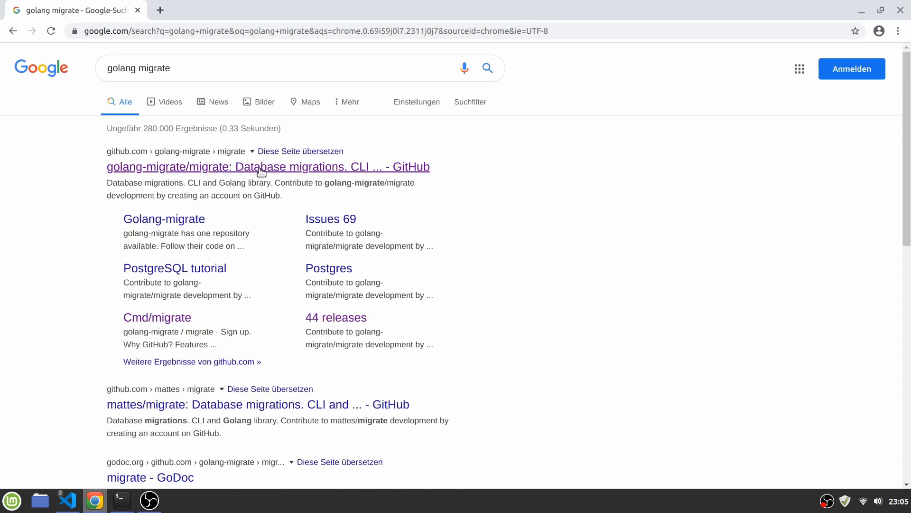
pyautogui.click(268, 167)
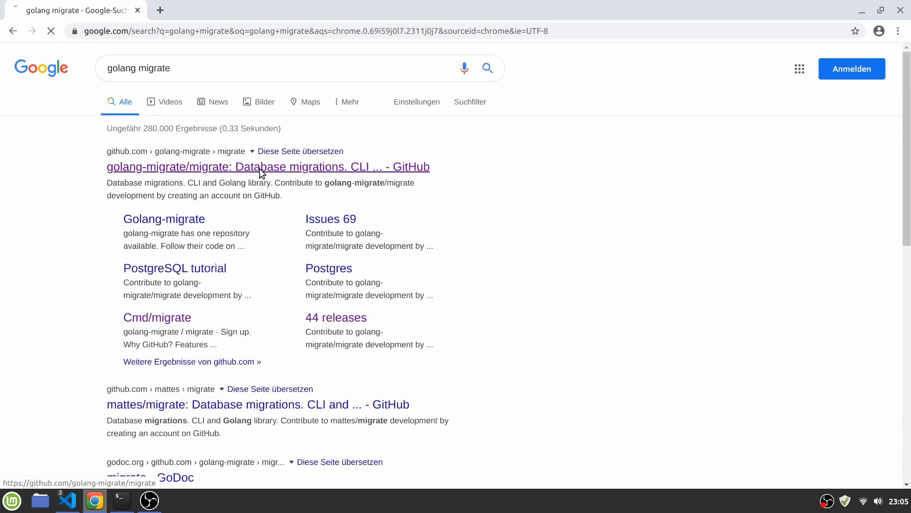
# Scroll through the golang-migrate/migrate README and supported databases, then back to the top.
pyautogui.click(268, 167)
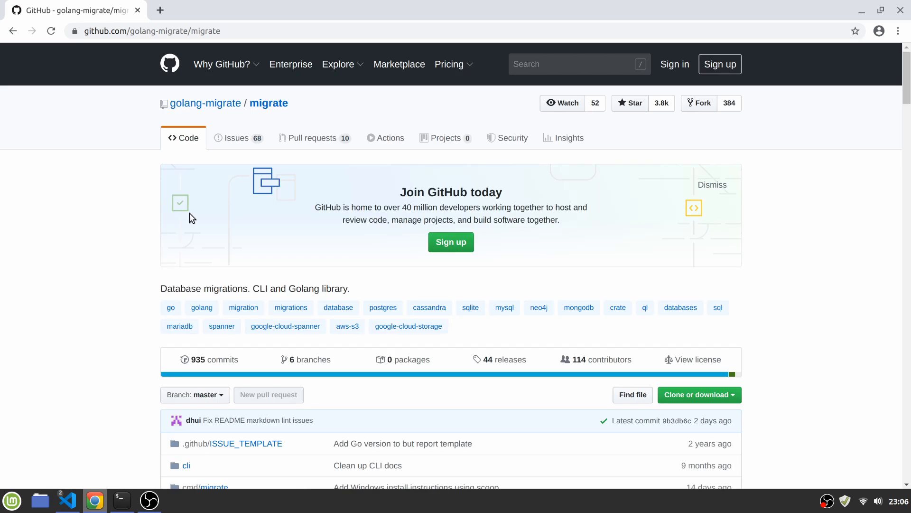
pyautogui.scroll(-3)
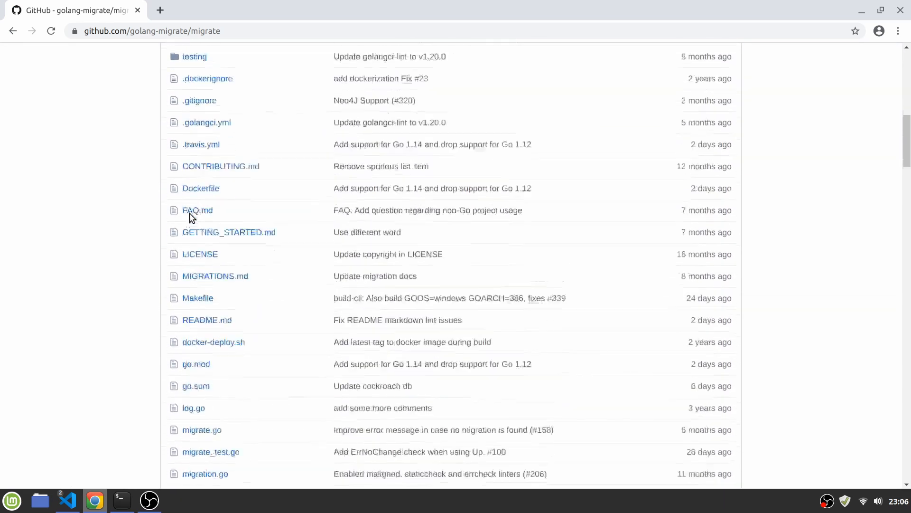
pyautogui.scroll(-3)
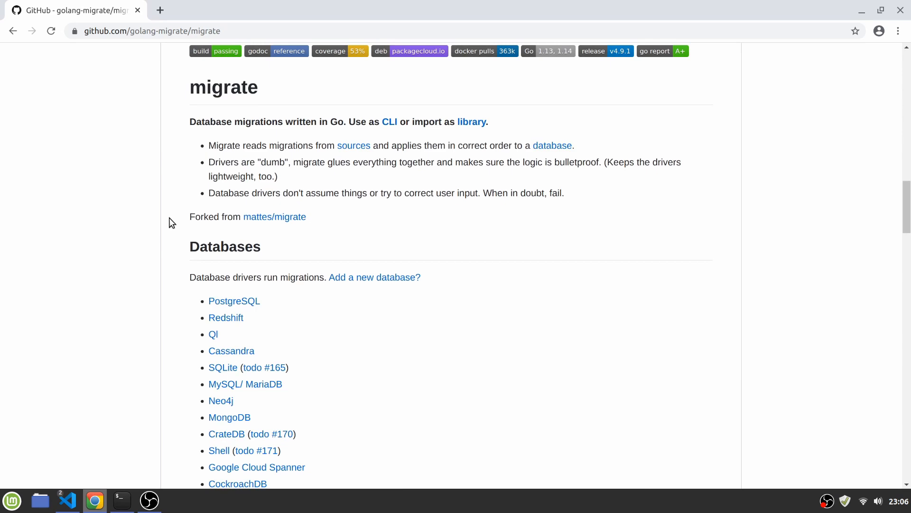
pyautogui.scroll(-3)
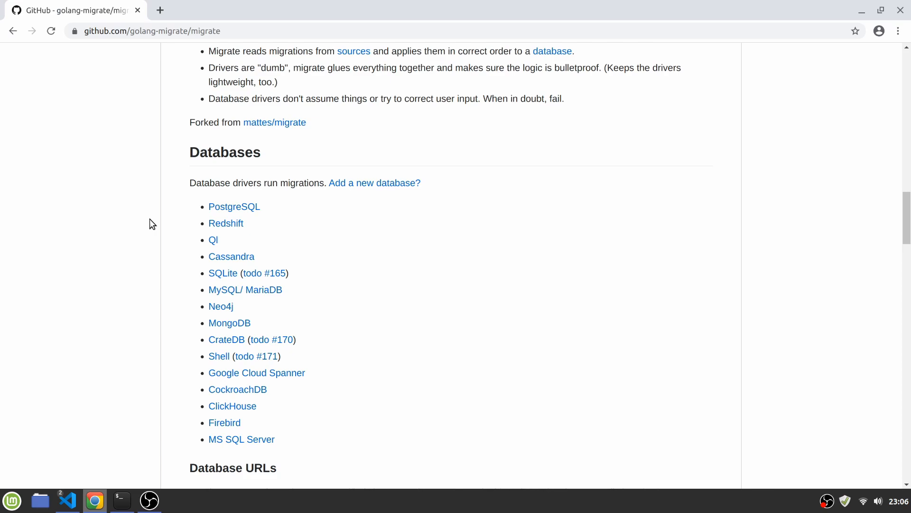
pyautogui.scroll(3)
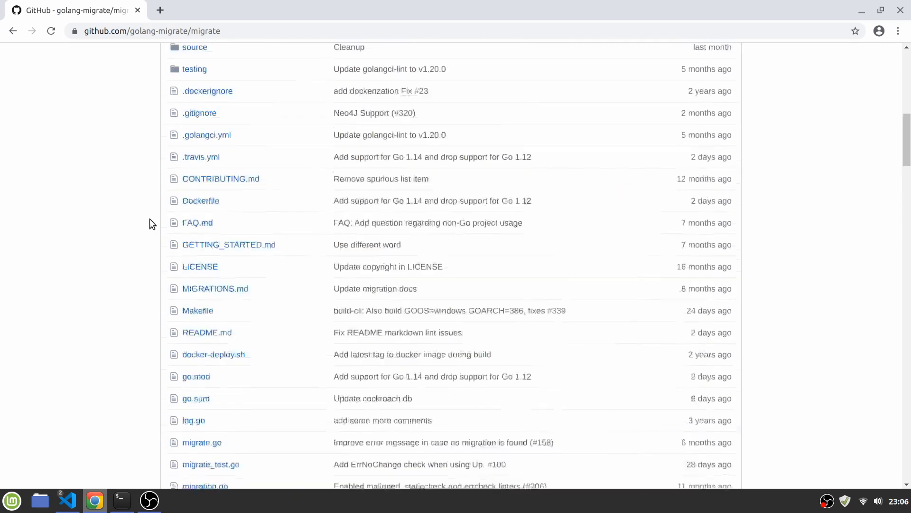
pyautogui.scroll(3)
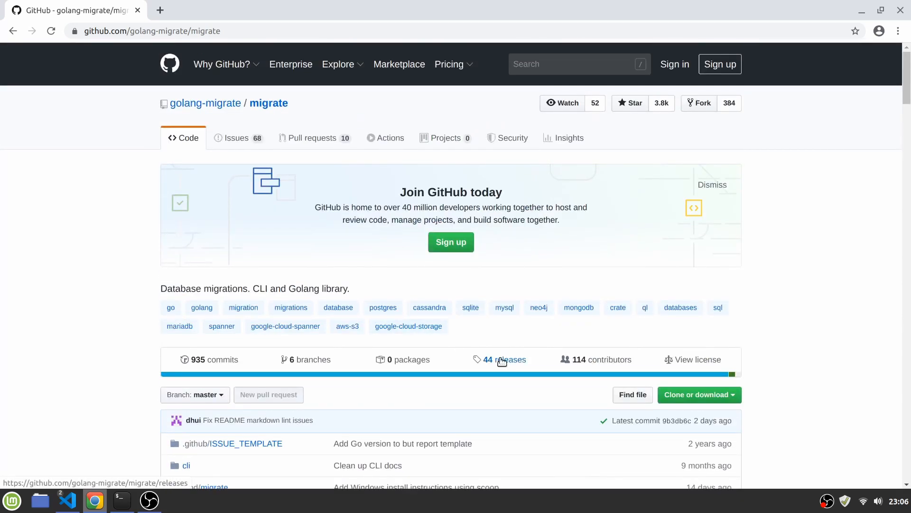
# From the releases list, download migrate.linux-amd64.tar.gz from the v4.9.1 assets.
pyautogui.click(505, 359)
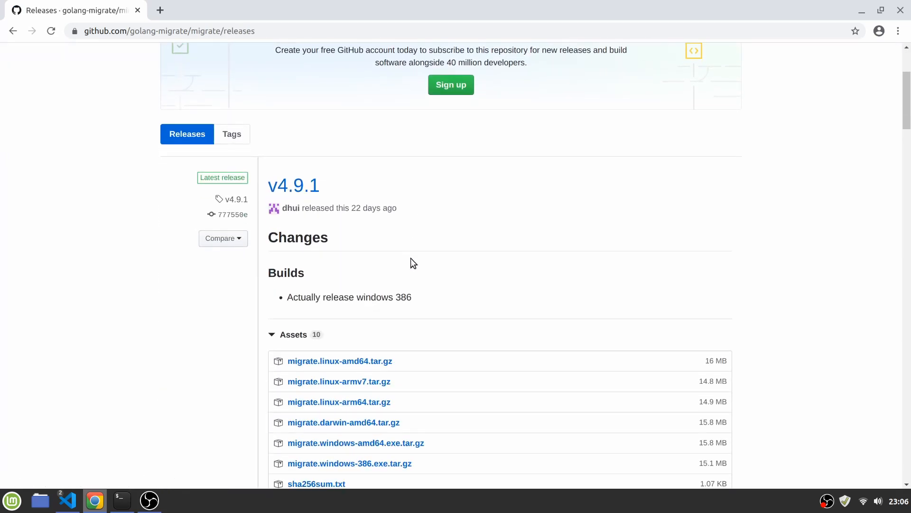
pyautogui.scroll(-3)
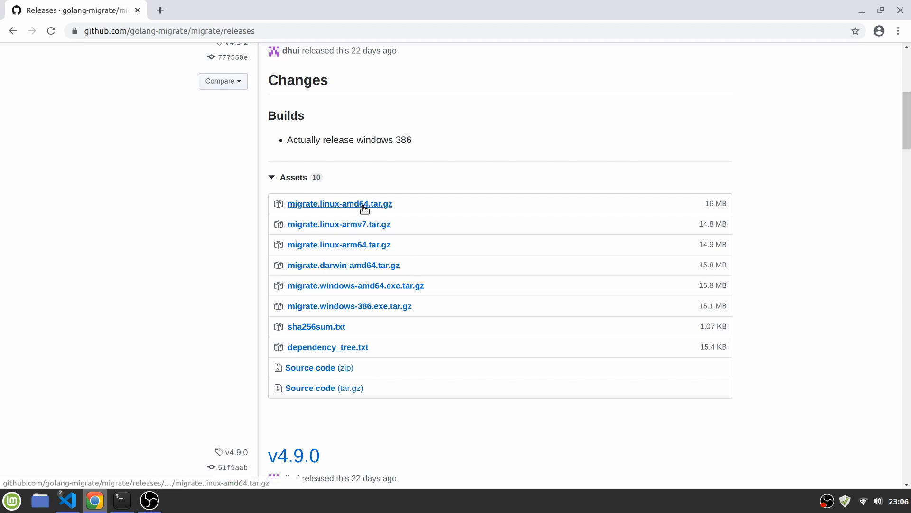
pyautogui.click(340, 203)
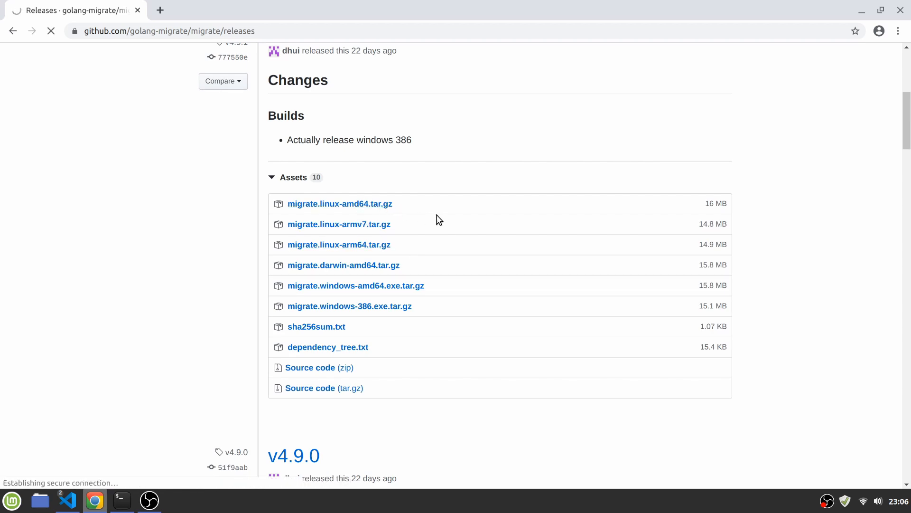
pyautogui.click(339, 203)
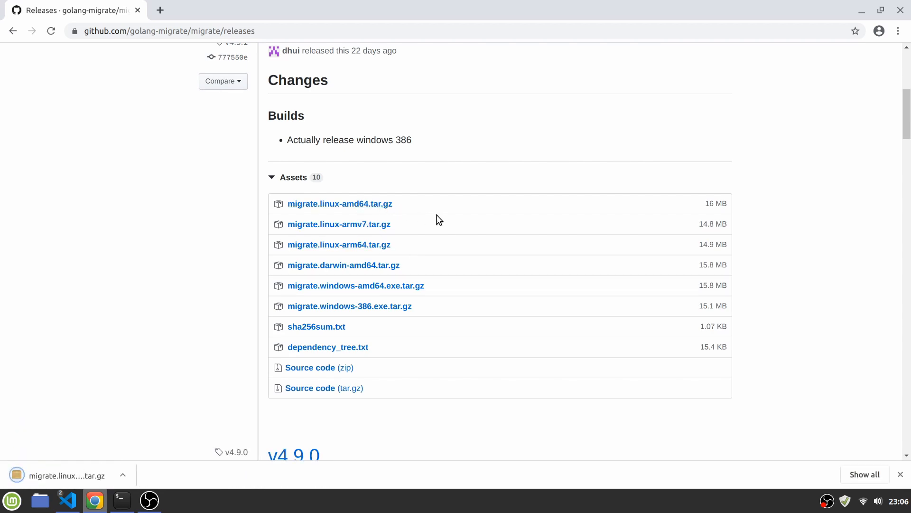
# Back in VS Code, close the migration editor and list ~/Downloads in a new terminal.
pyautogui.click(67, 500)
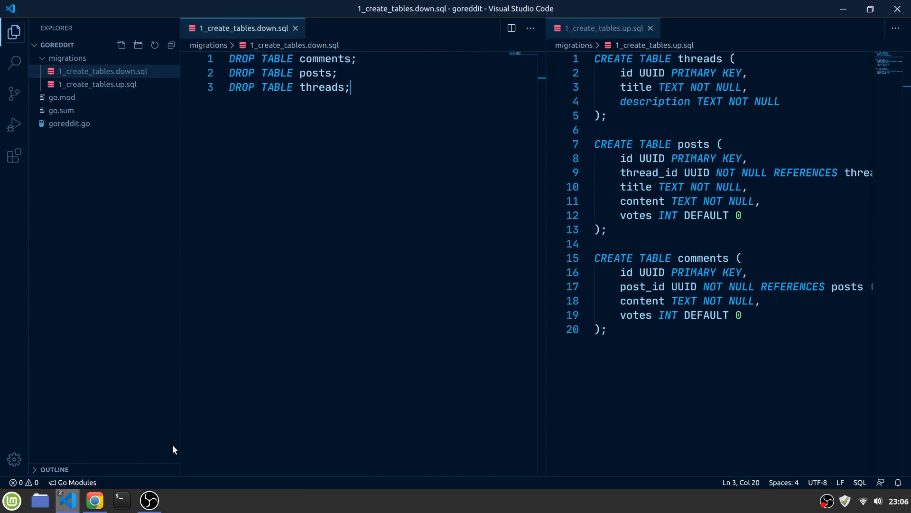
pyautogui.click(649, 28)
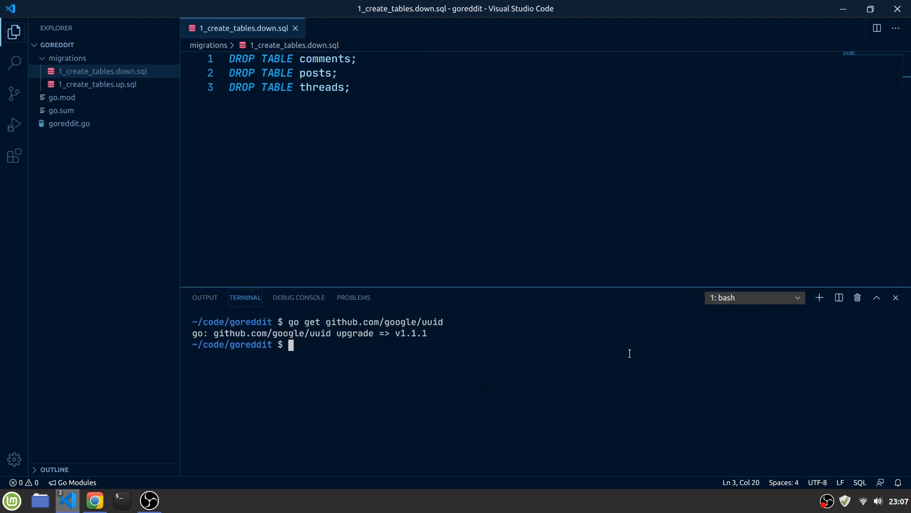
pyautogui.click(819, 298)
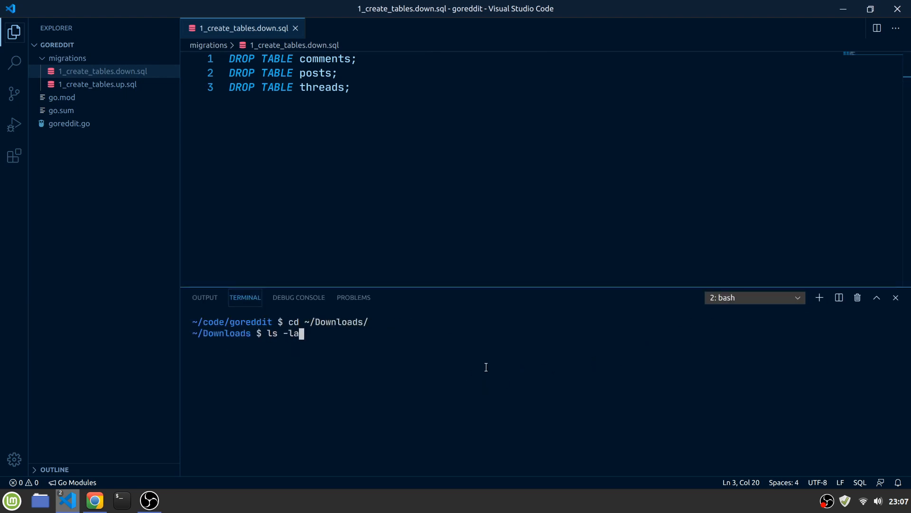
pyautogui.press('Return')
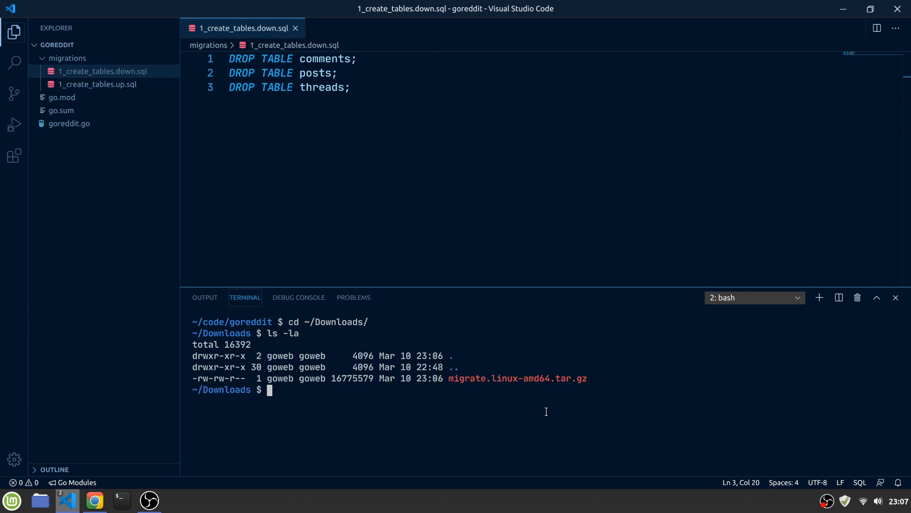
# Extract migrate.linux-amd64.tar.gz with tar -xf.
pyautogui.write('tar')
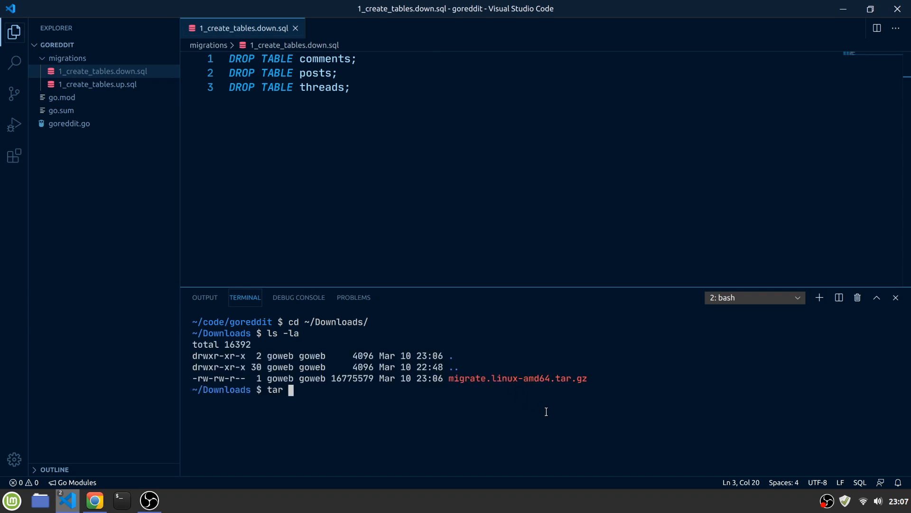
pyautogui.write('-xf migrate.linux-amd64.tar.gz')
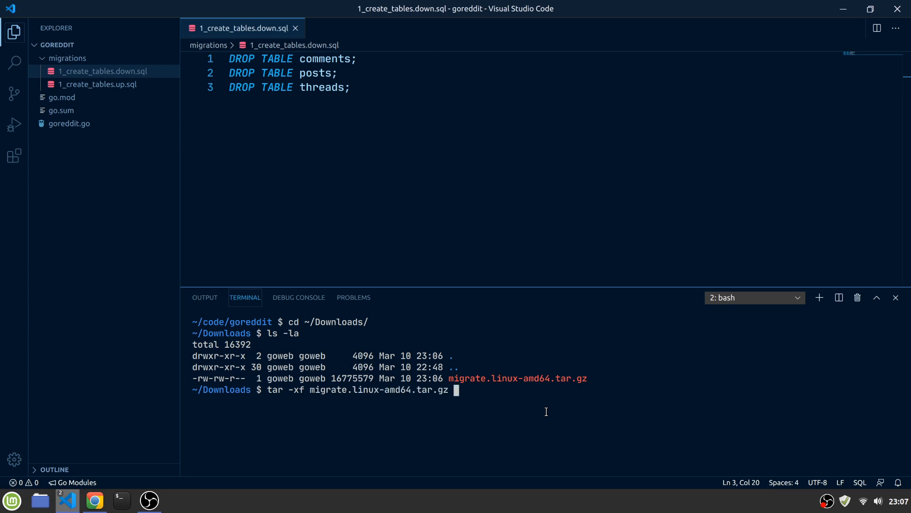
pyautogui.press('Return')
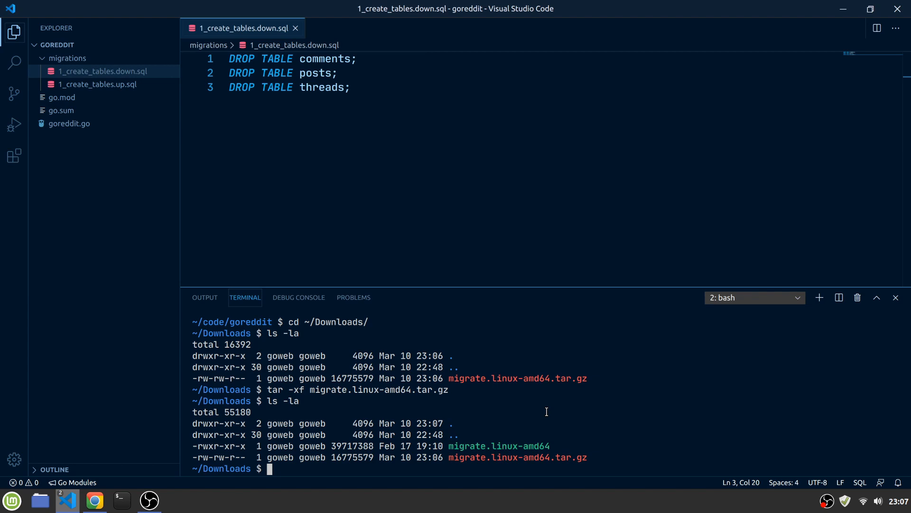
# Move migrate.linux-amd64 to /usr/local/bin/migrate with sudo mv.
pyautogui.write('sudo mv migrate.linux-amd64')
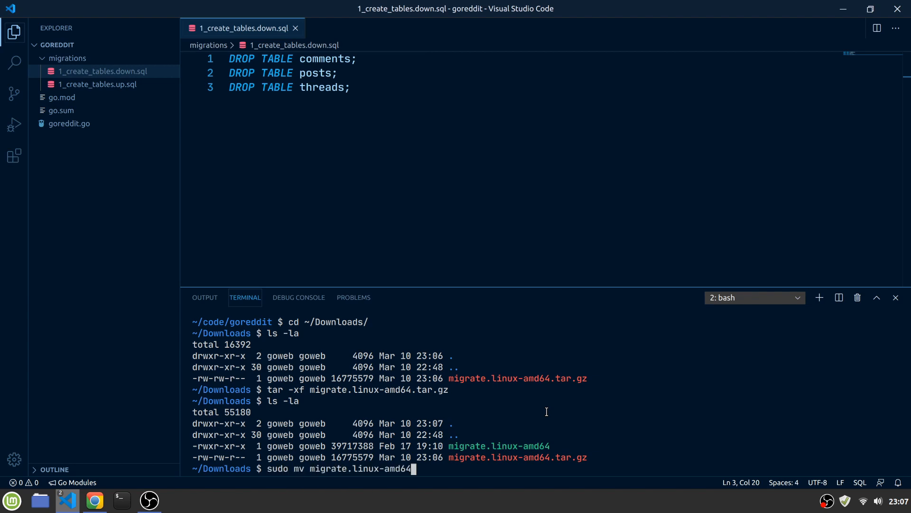
pyautogui.write('/usr/local/b')
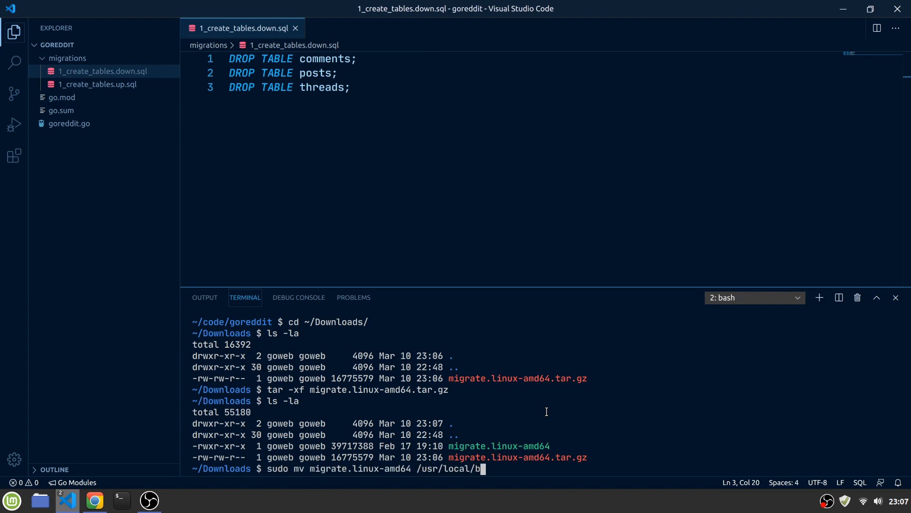
pyautogui.press('Return')
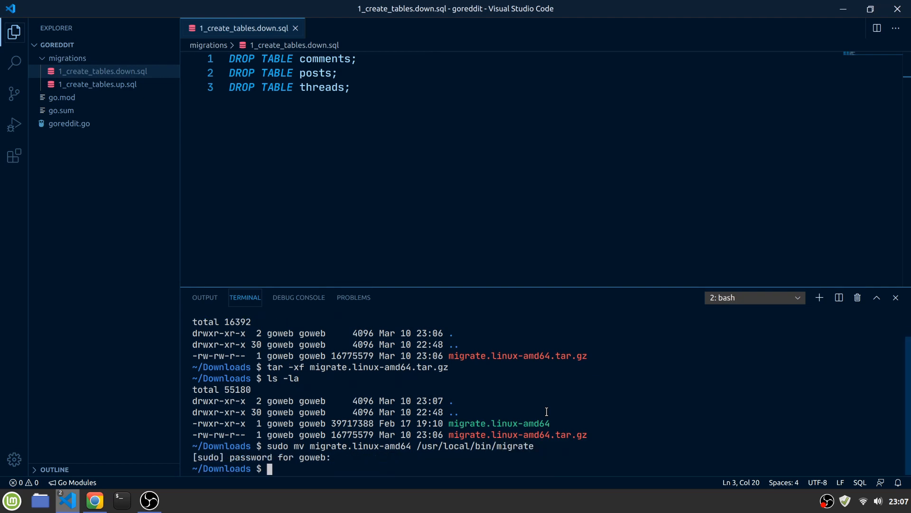
# Verify the install with 'which migrate' and print 'migrate --help'.
pyautogui.write('which migrate')
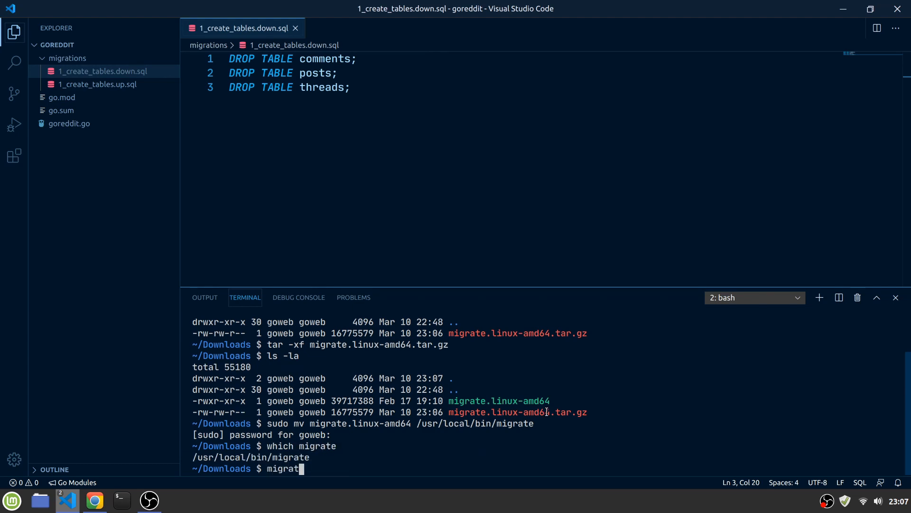
pyautogui.write('--help')
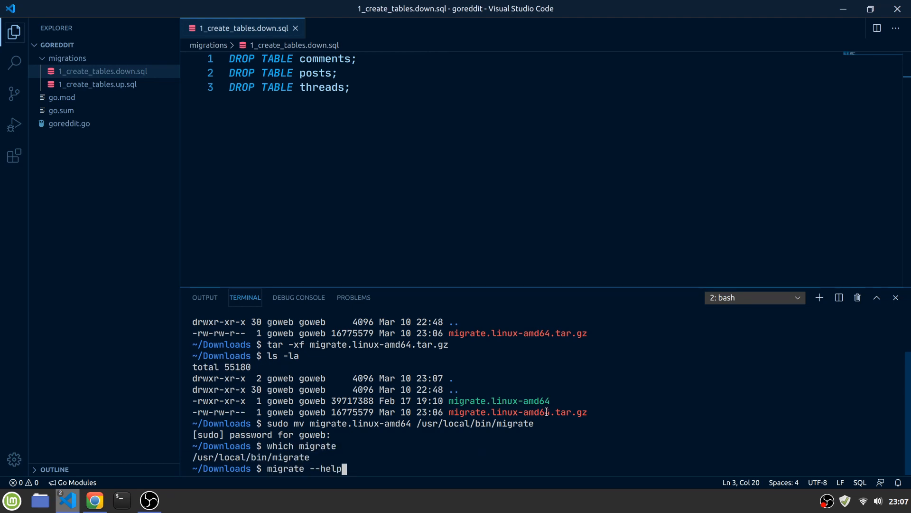
pyautogui.press('Return')
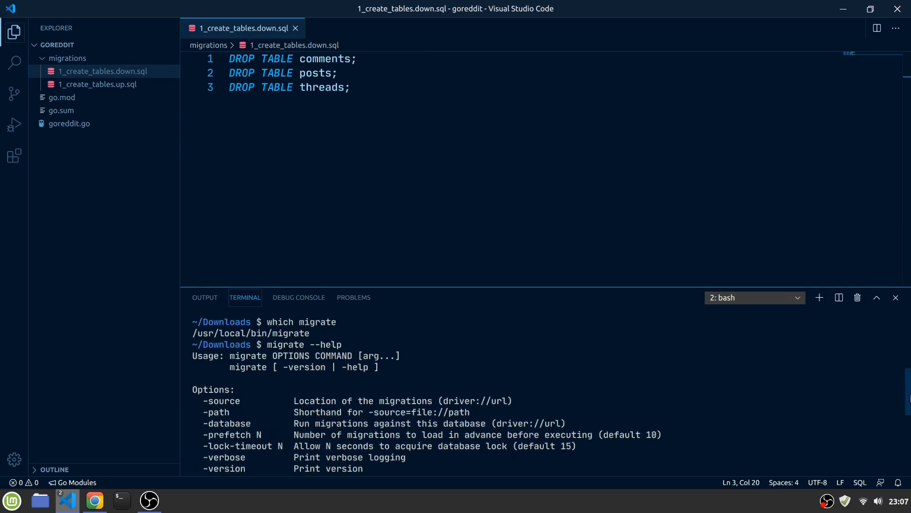
pyautogui.scroll(-3)
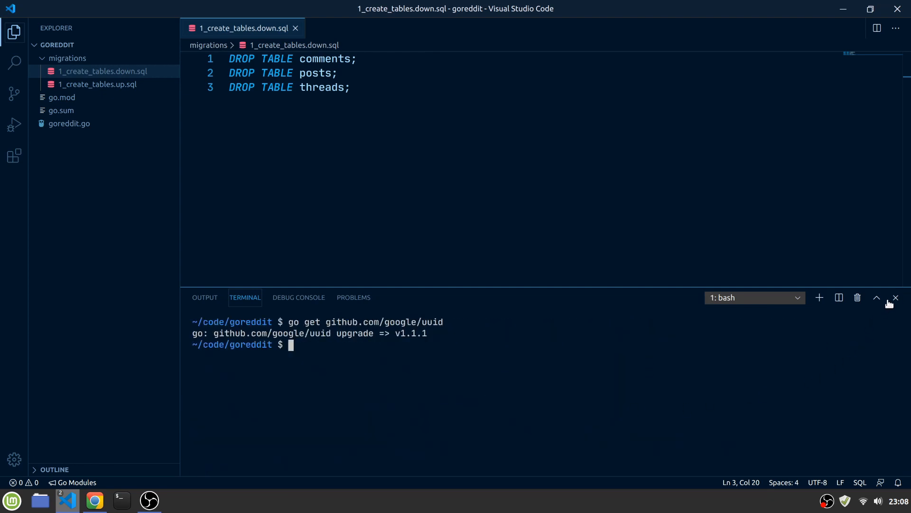
# Close the terminal panel, leaving the down migration file visible.
pyautogui.click(896, 297)
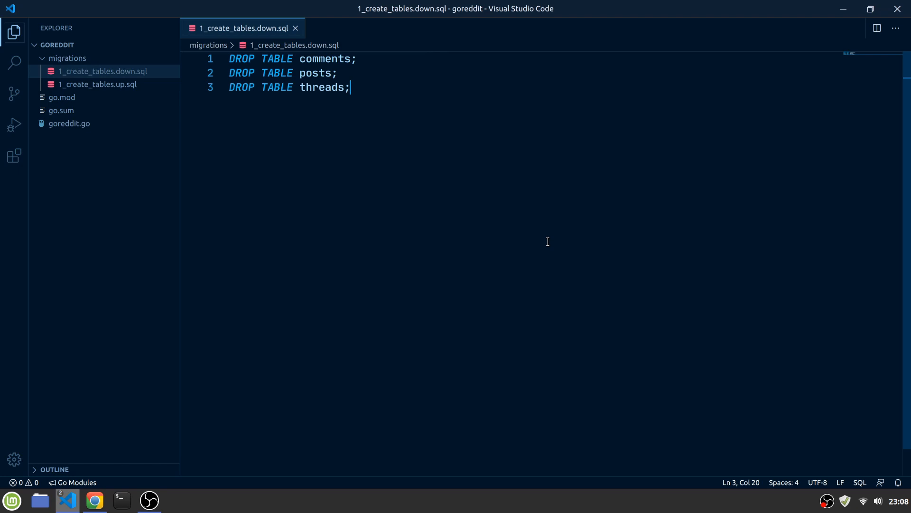
pyautogui.moveTo(160, 213)
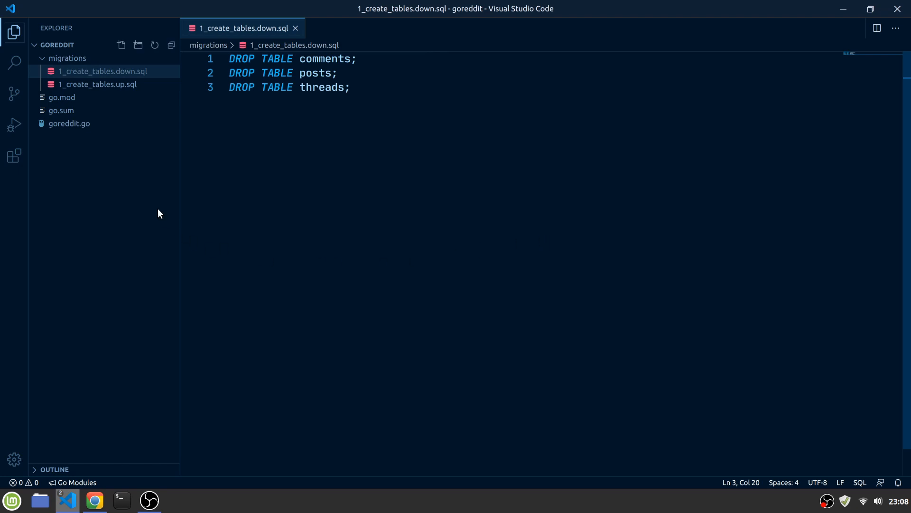
# Add a postgres target running 'docker run --rm -ti postgres' to the empty Makefile.
pyautogui.click(122, 45)
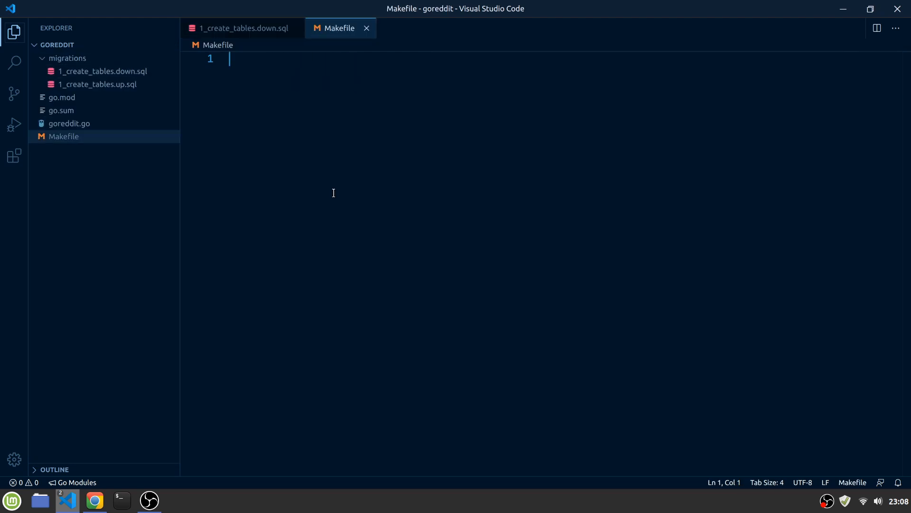
pyautogui.moveTo(425, 160)
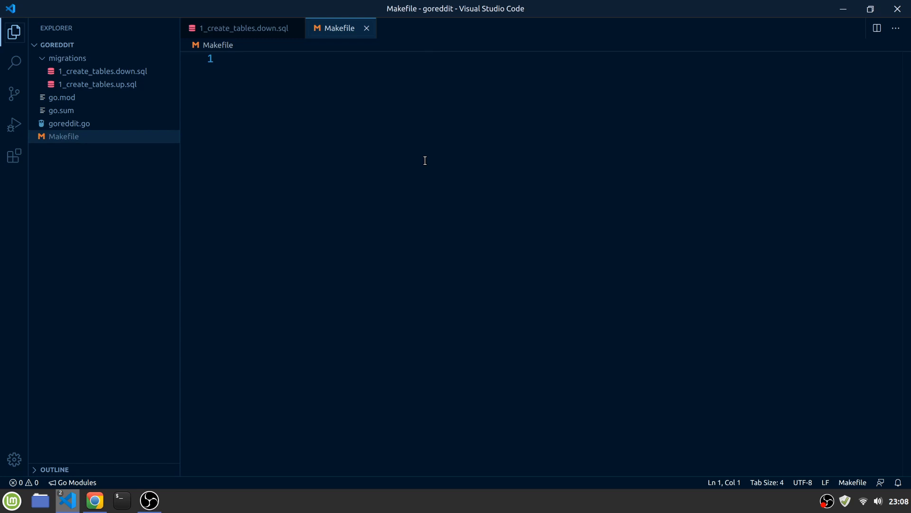
pyautogui.click(230, 58)
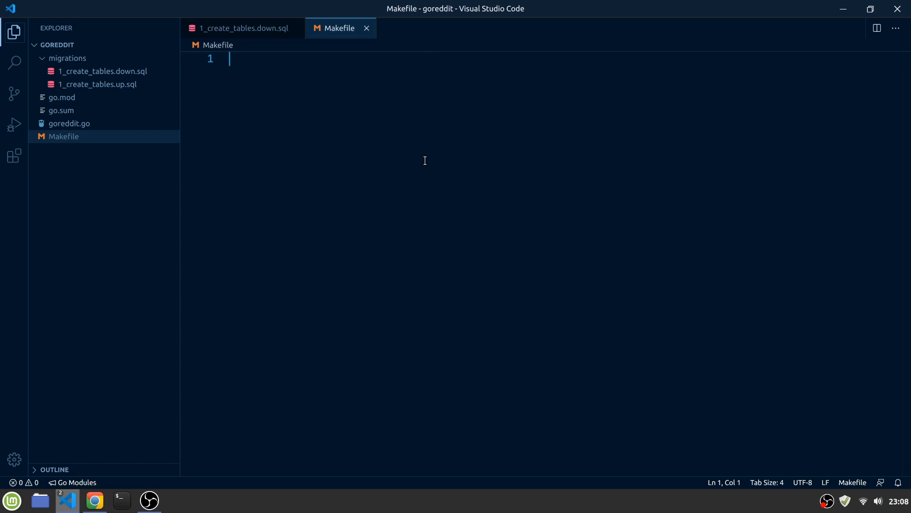
pyautogui.write('postgres:')
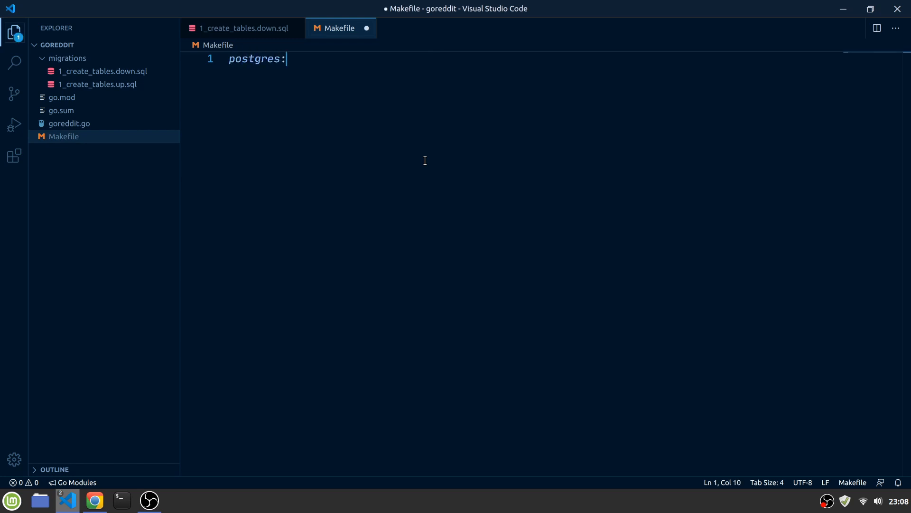
pyautogui.press('Enter')
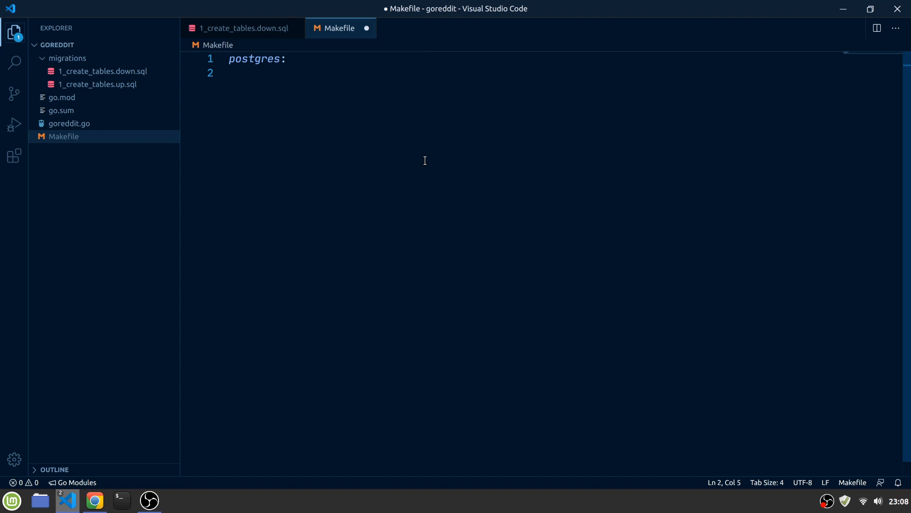
pyautogui.write('docker r')
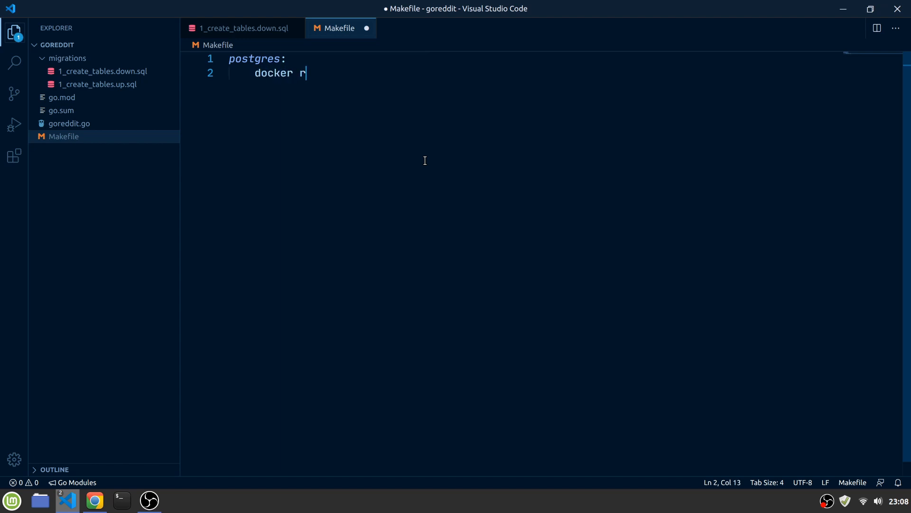
pyautogui.write('un --rm -ti')
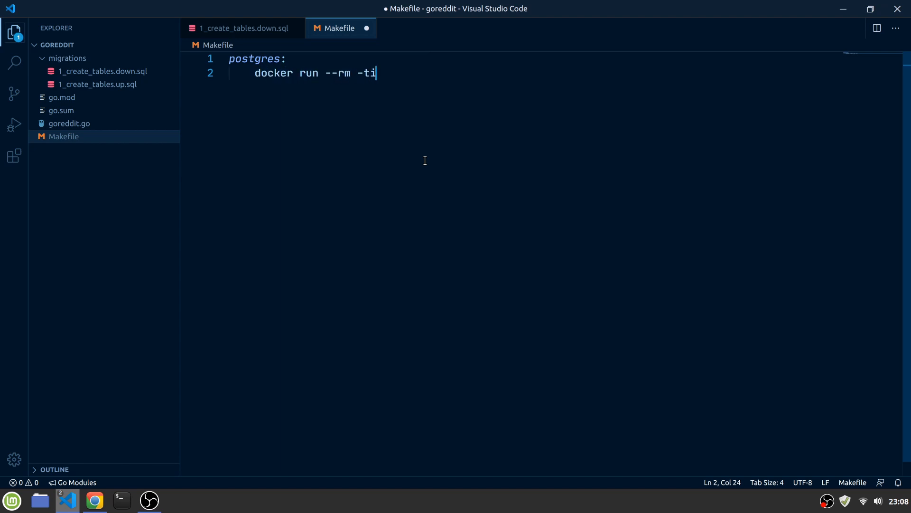
pyautogui.write('postg')
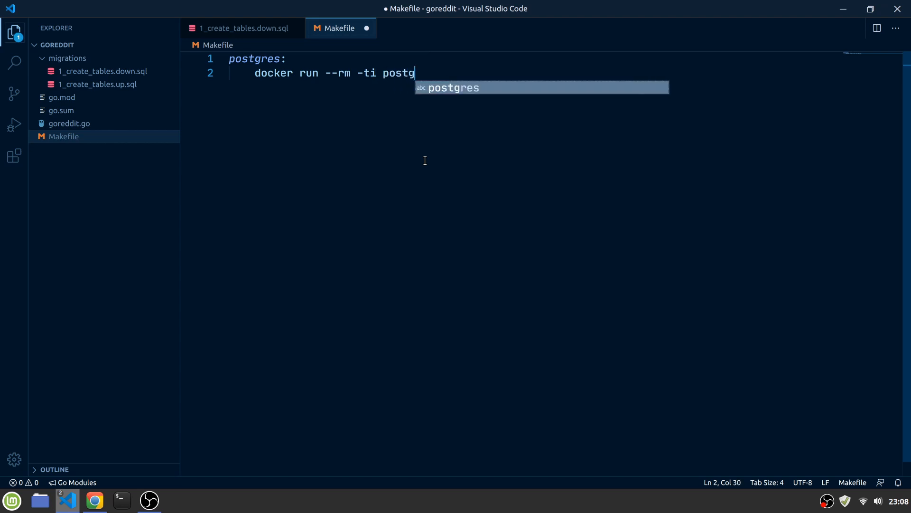
pyautogui.write('res')
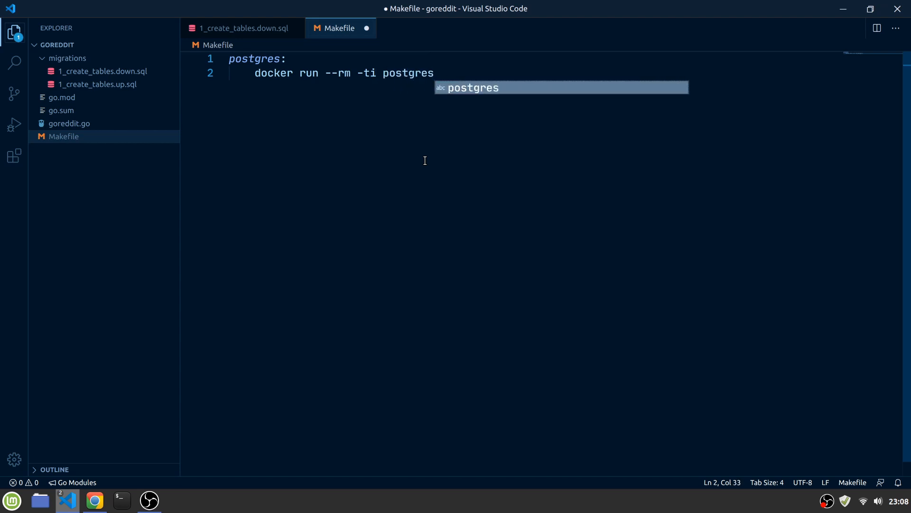
pyautogui.press('Escape')
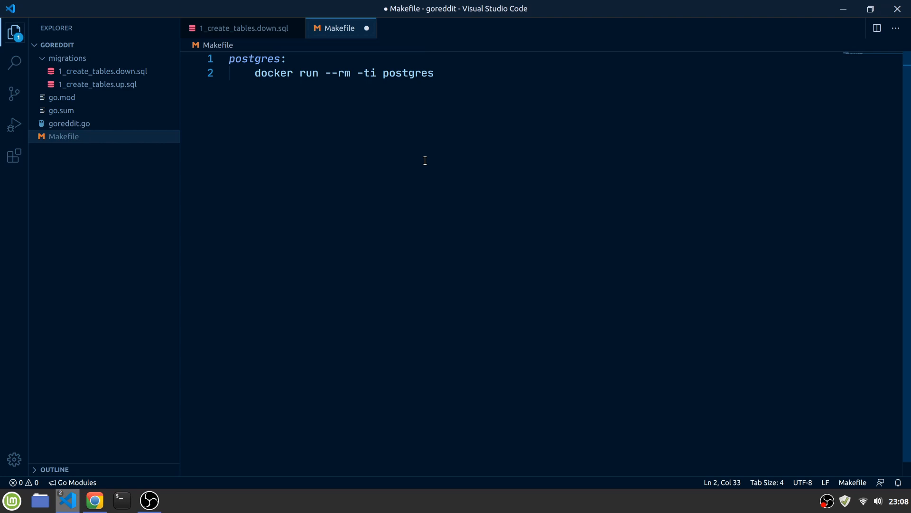
pyautogui.write('--n')
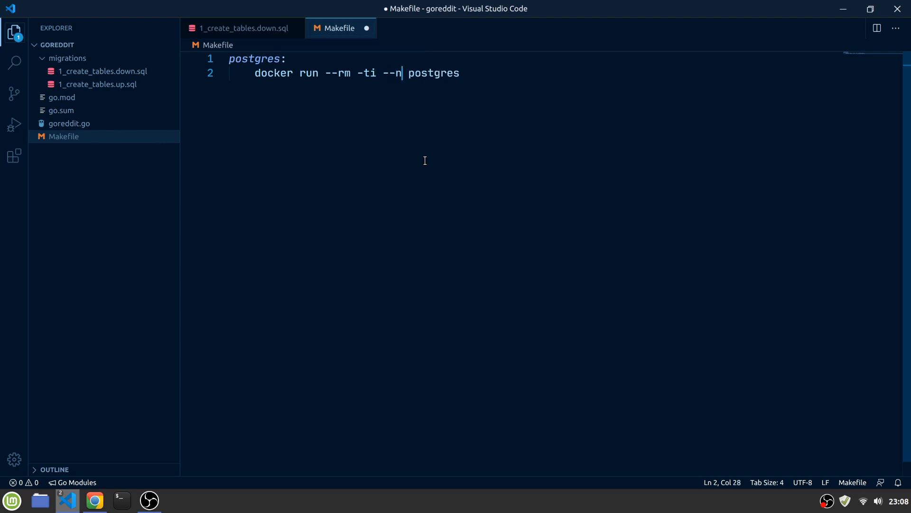
pyautogui.write('etwork host')
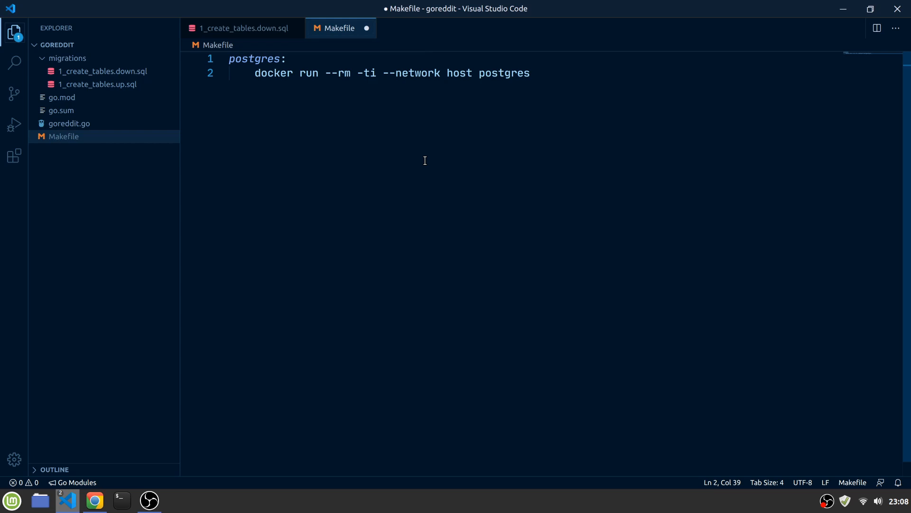
pyautogui.write('-e')
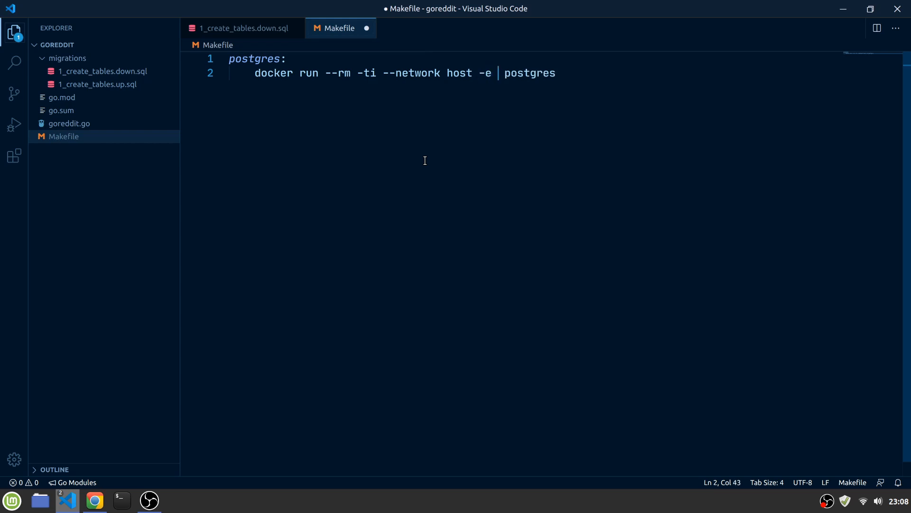
pyautogui.write('POSTGRES_PASS')
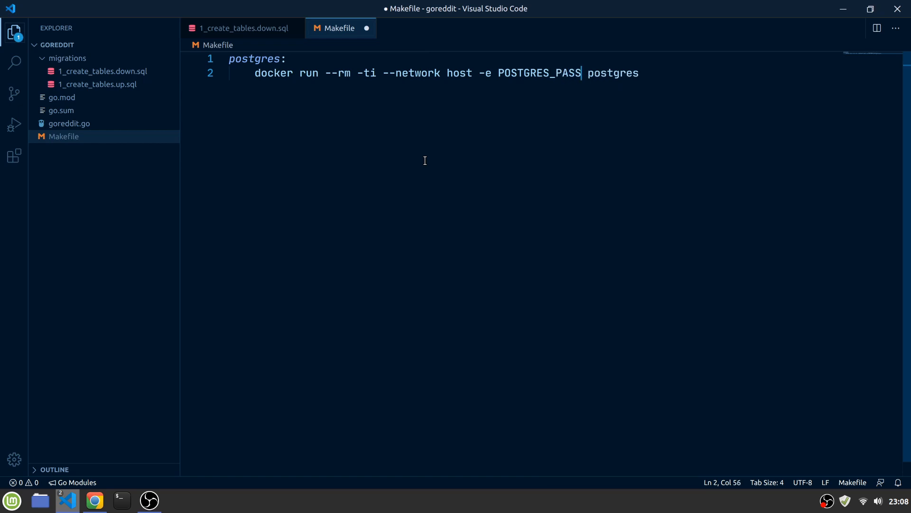
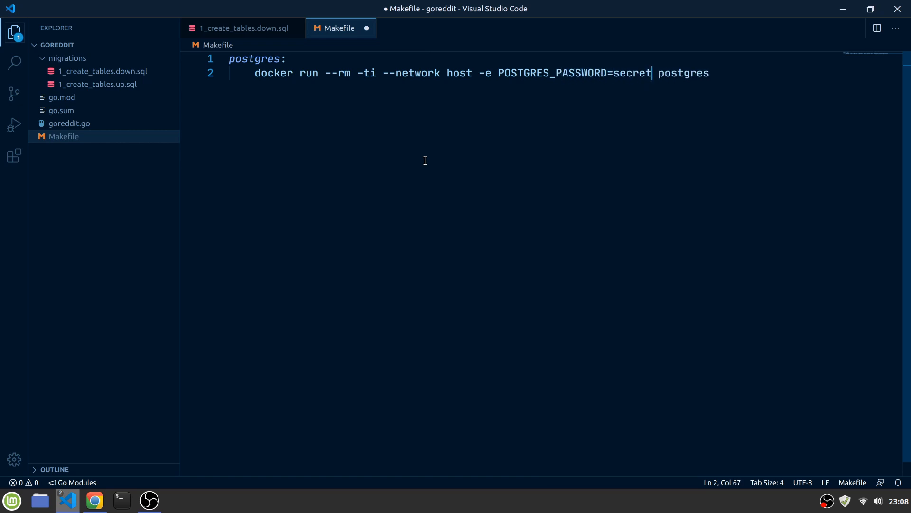
pyautogui.press('ctrl+s')
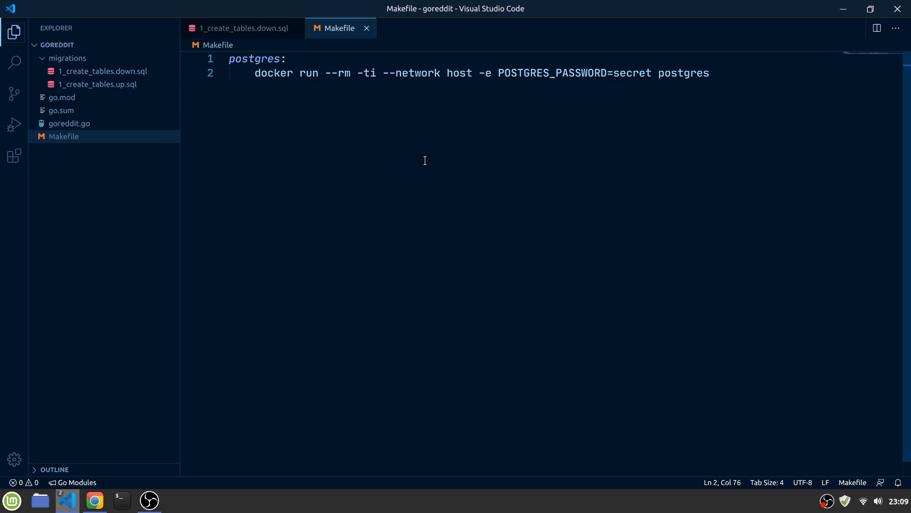
pyautogui.press('Enter')
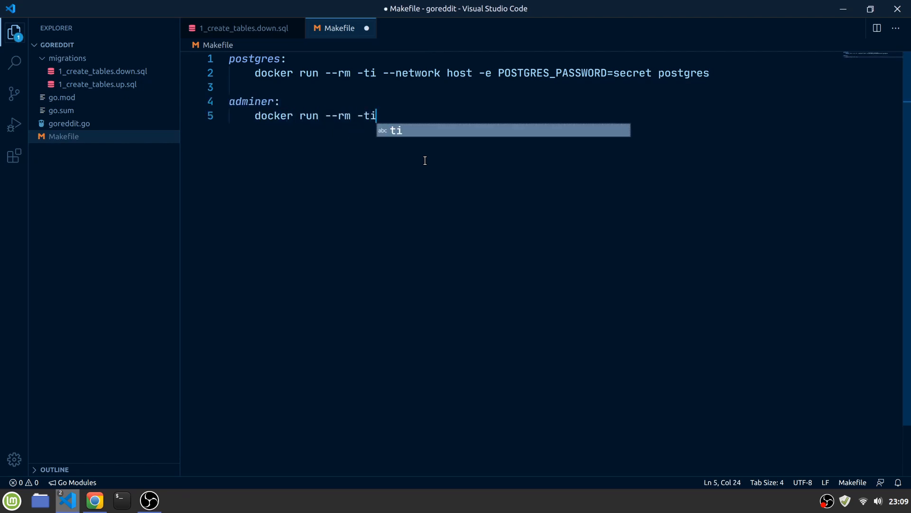
# Finish the adminer target with '--network host adminer' and save.
pyautogui.write('--network host')
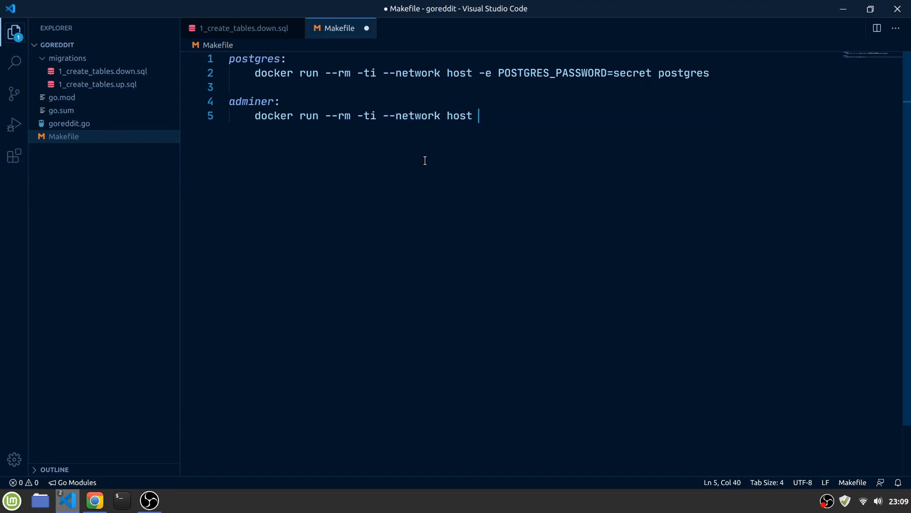
pyautogui.write('adminer')
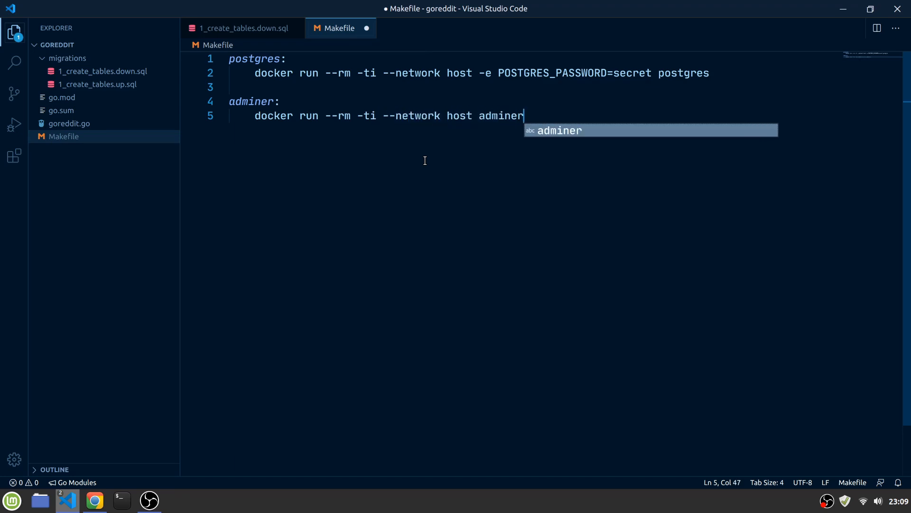
pyautogui.press('Escape')
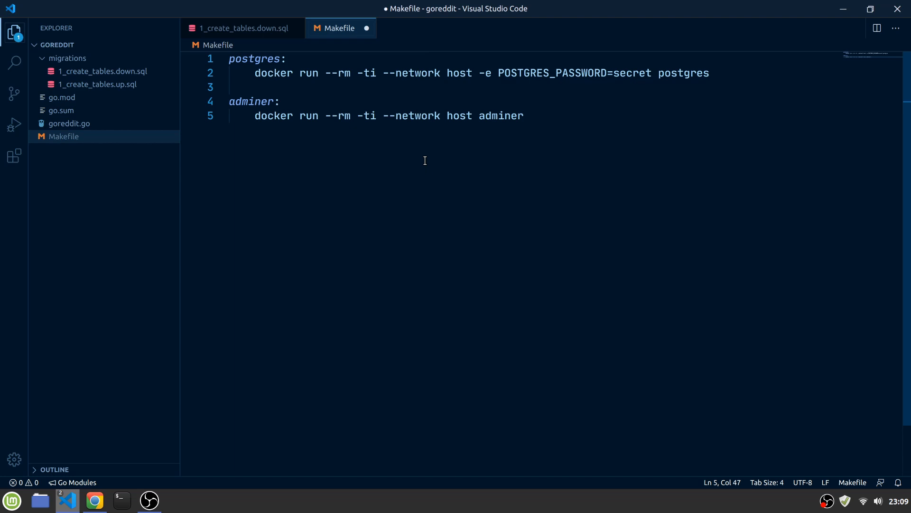
pyautogui.press('ctrl+s')
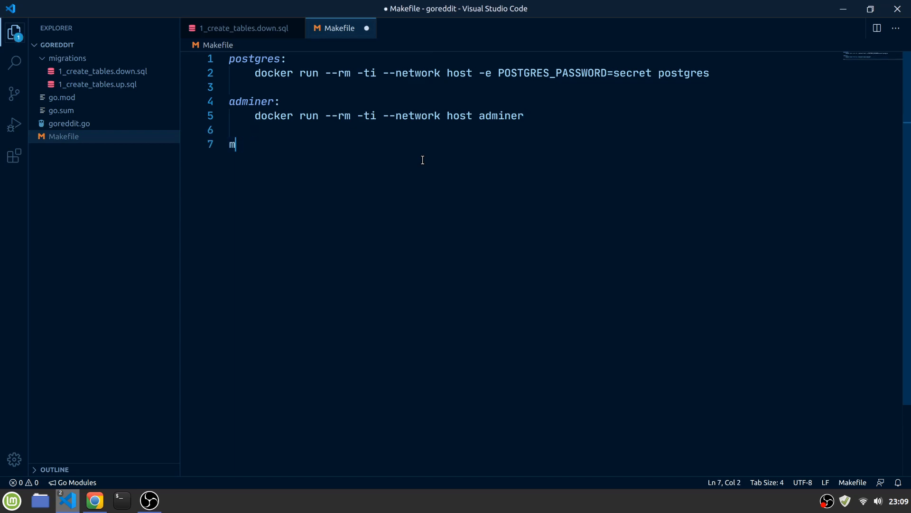
# Start the migrate target with 'migrate -source file://migrations -database'.
pyautogui.write('igrate:')
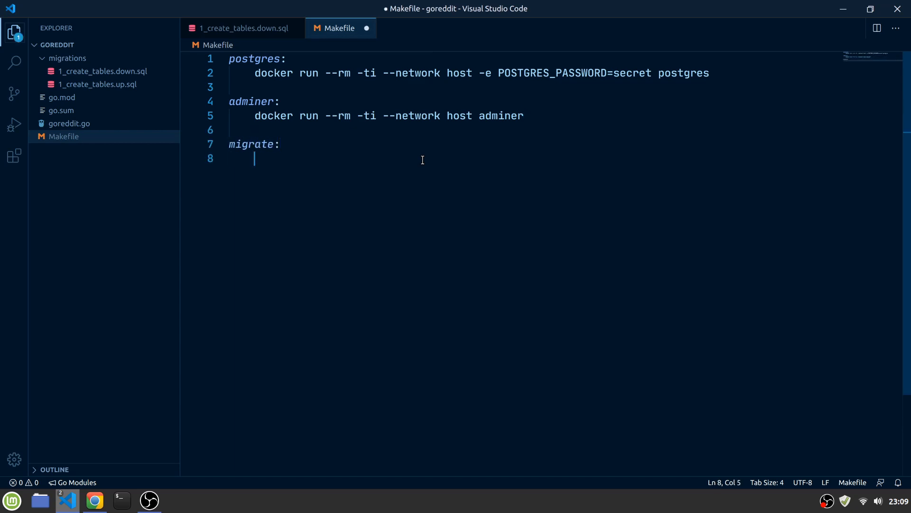
pyautogui.write('migrate -sou')
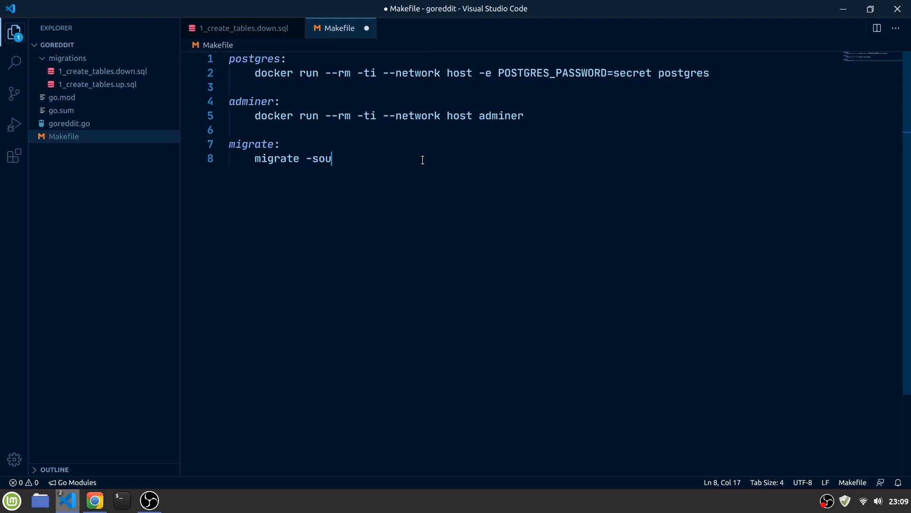
pyautogui.write('rce file://')
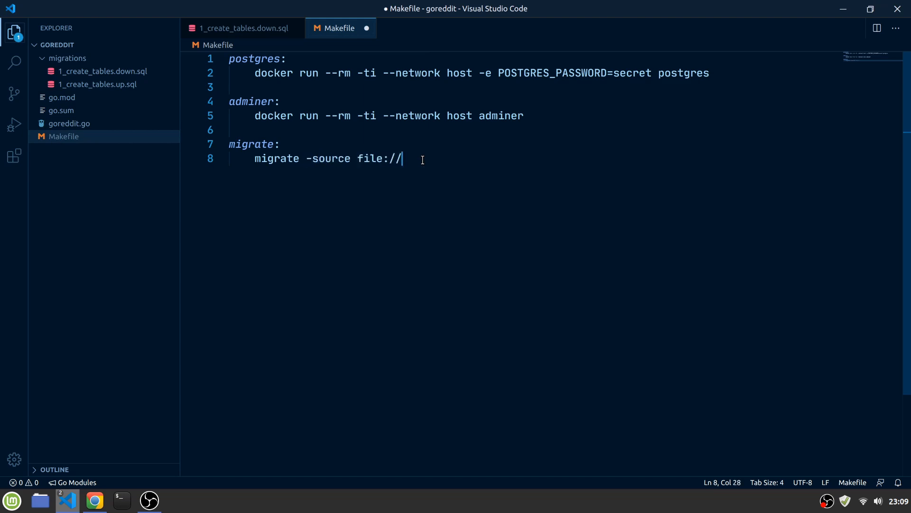
pyautogui.write('migrations')
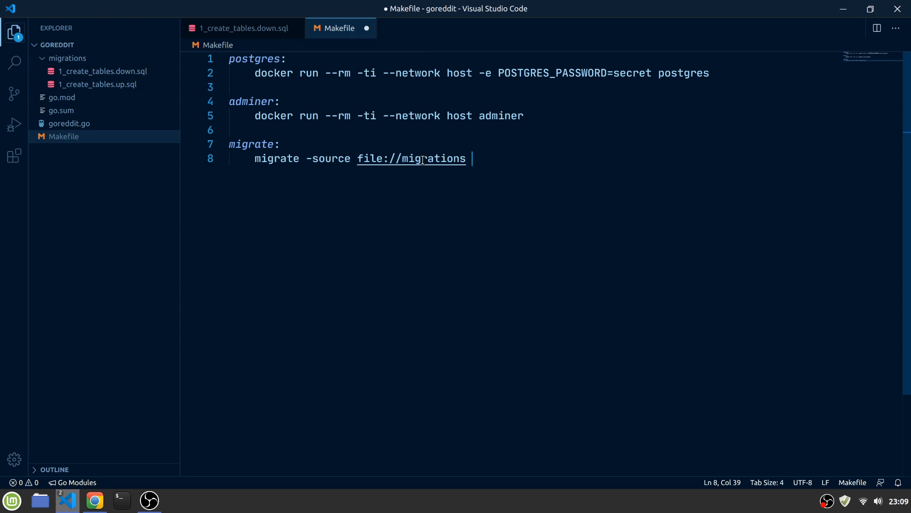
pyautogui.write('-database')
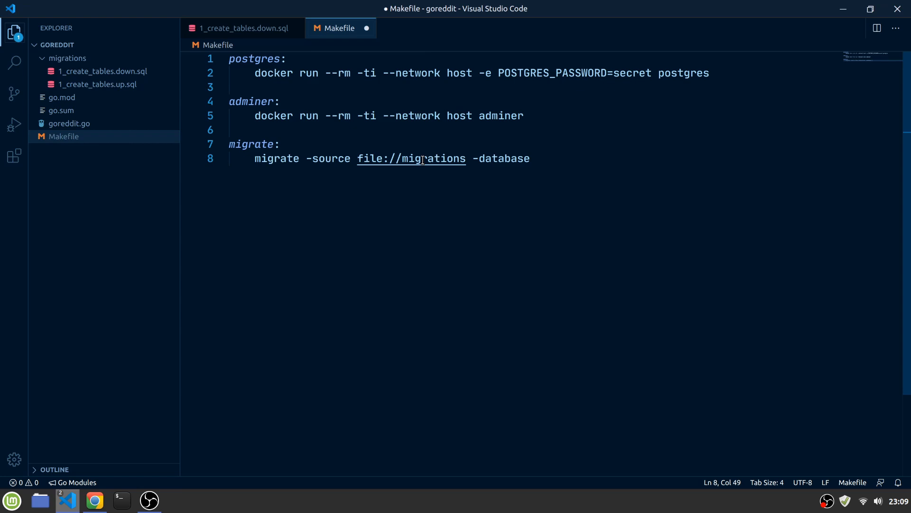
pyautogui.write('postgres://')
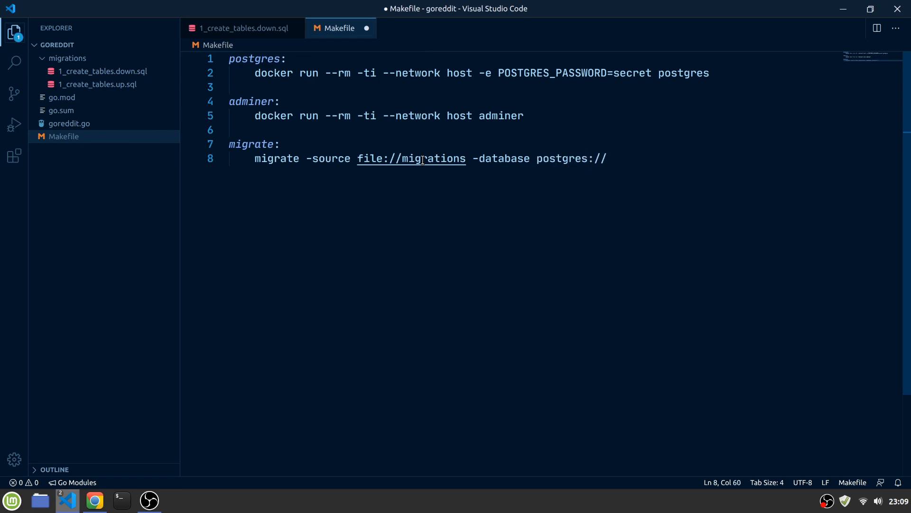
pyautogui.write('postgres:')
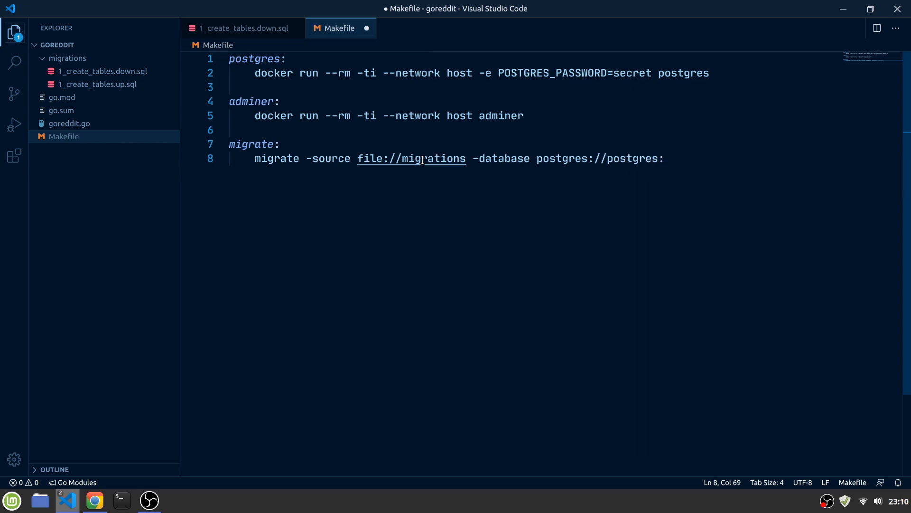
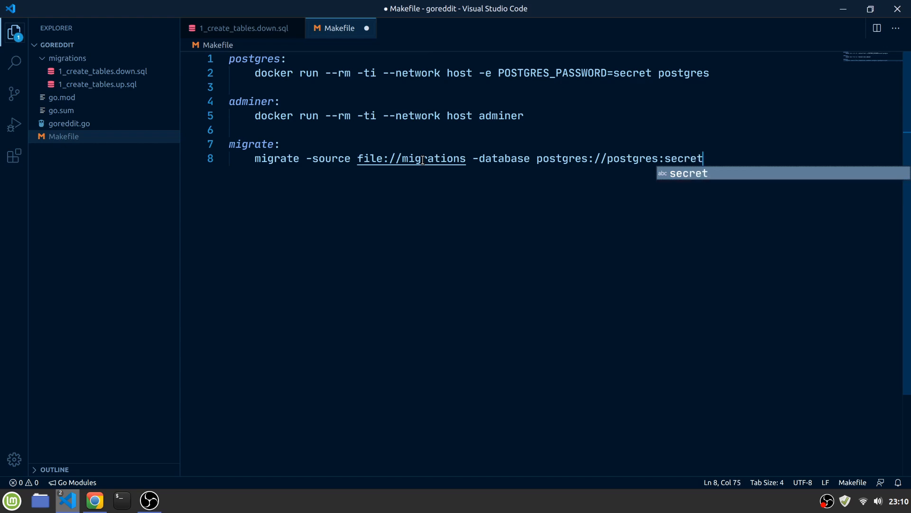
pyautogui.write('@')
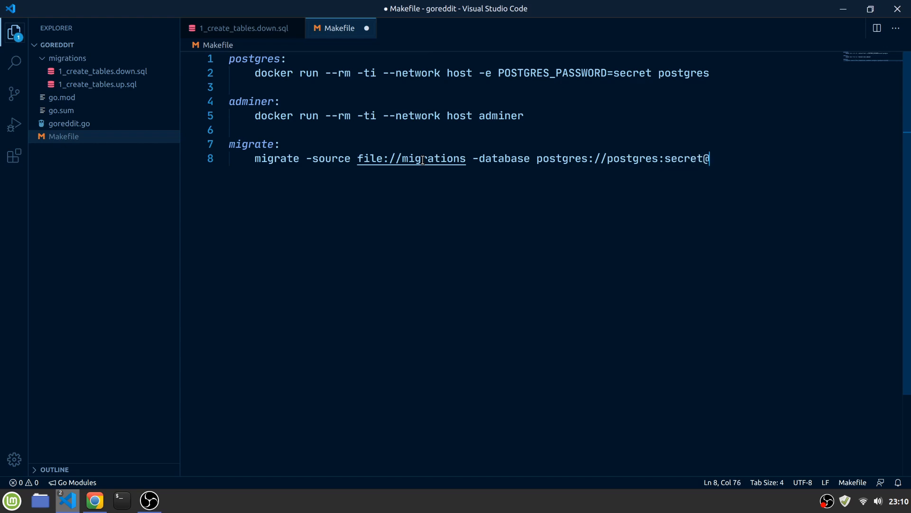
pyautogui.write('localhost/')
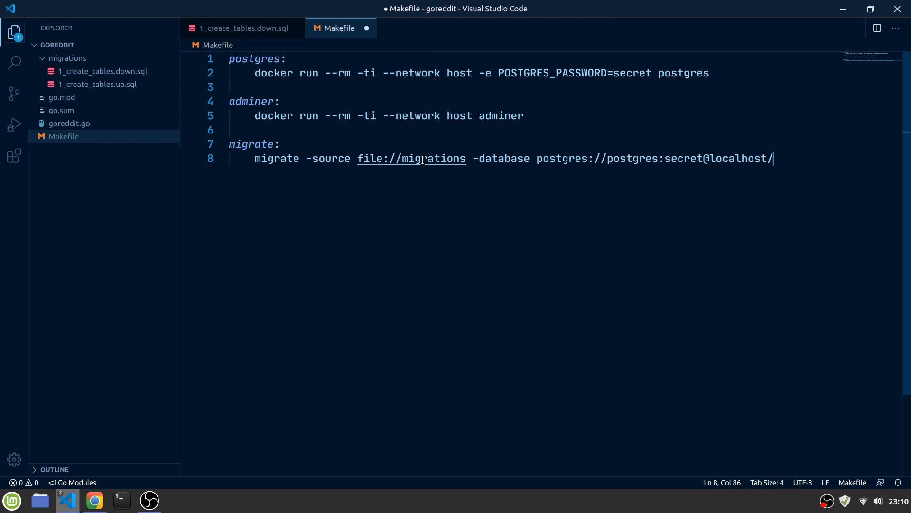
pyautogui.write('postgres')
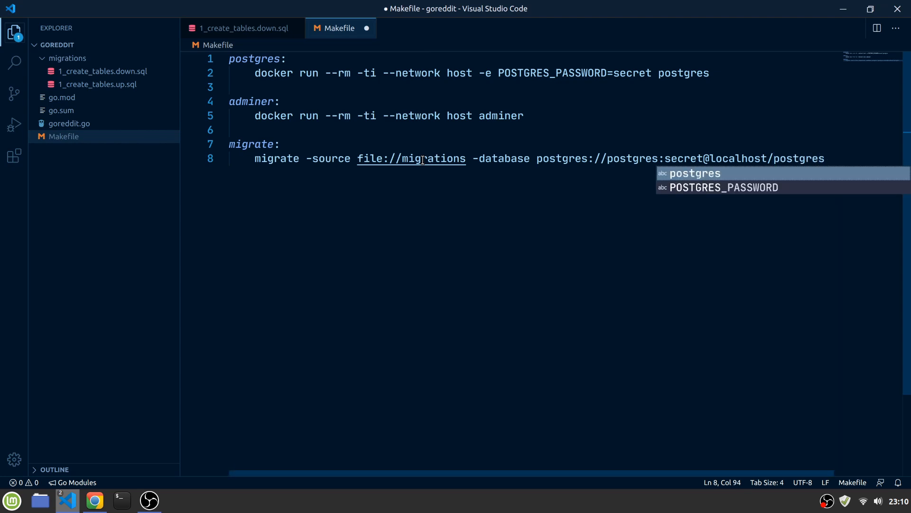
pyautogui.write('?')
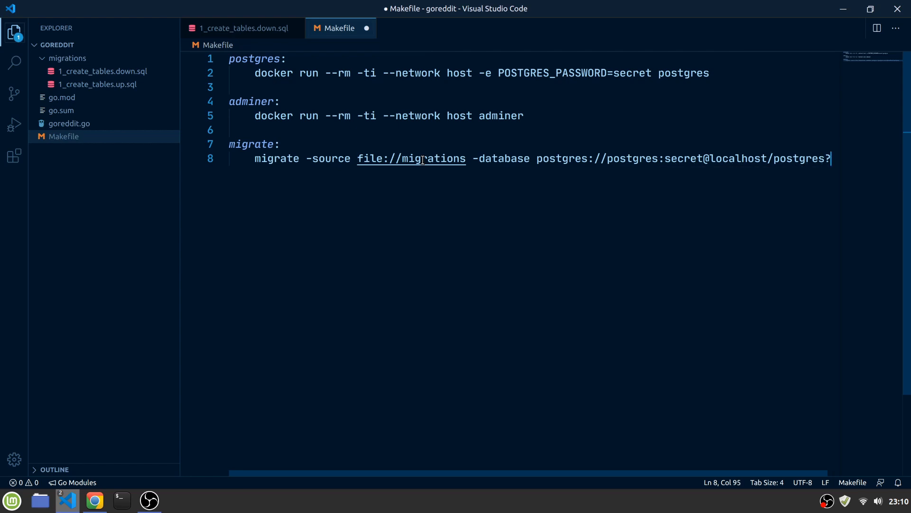
pyautogui.write('sslmode=di')
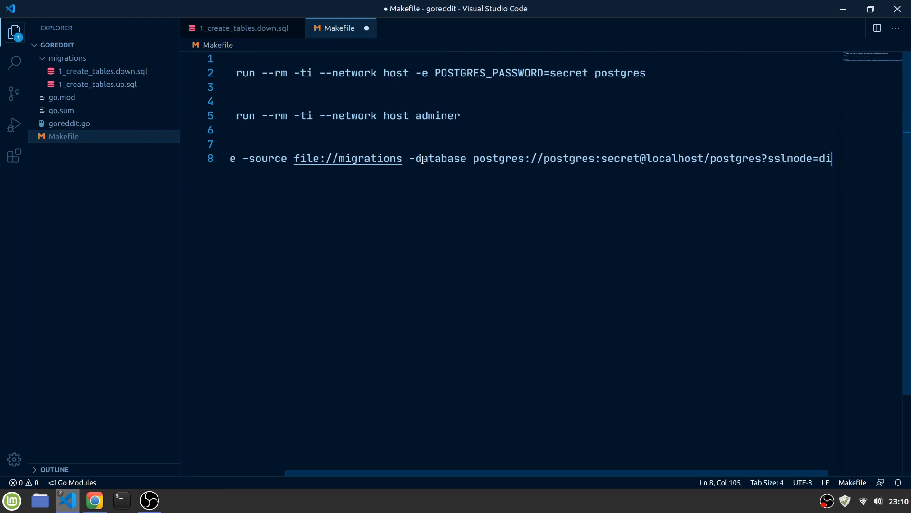
pyautogui.write('sable')
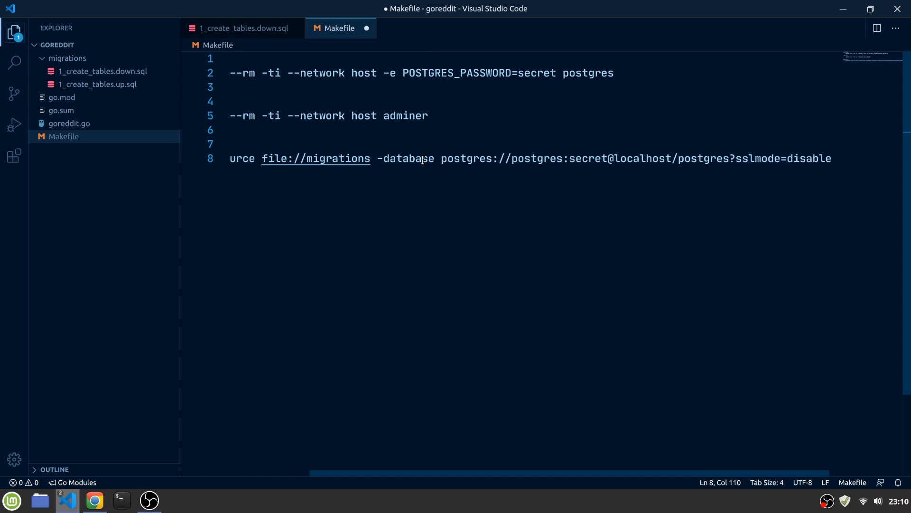
pyautogui.click(832, 158)
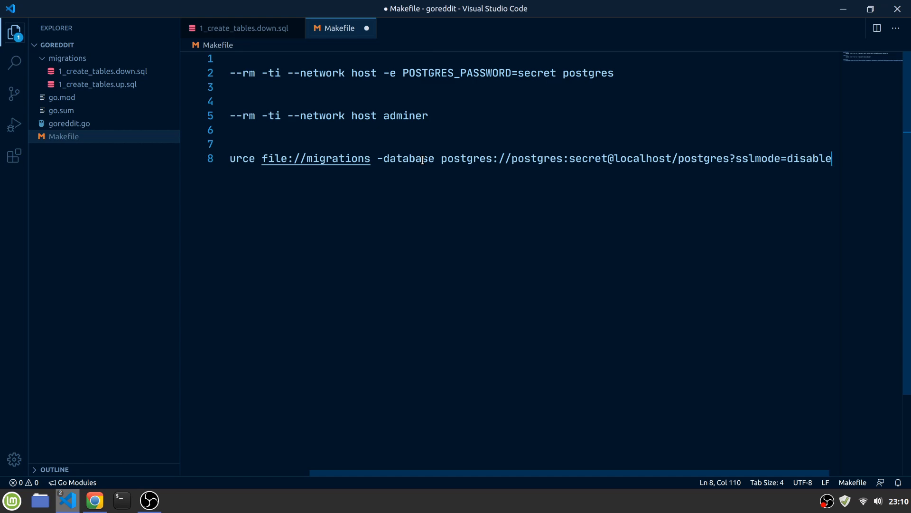
pyautogui.write('up')
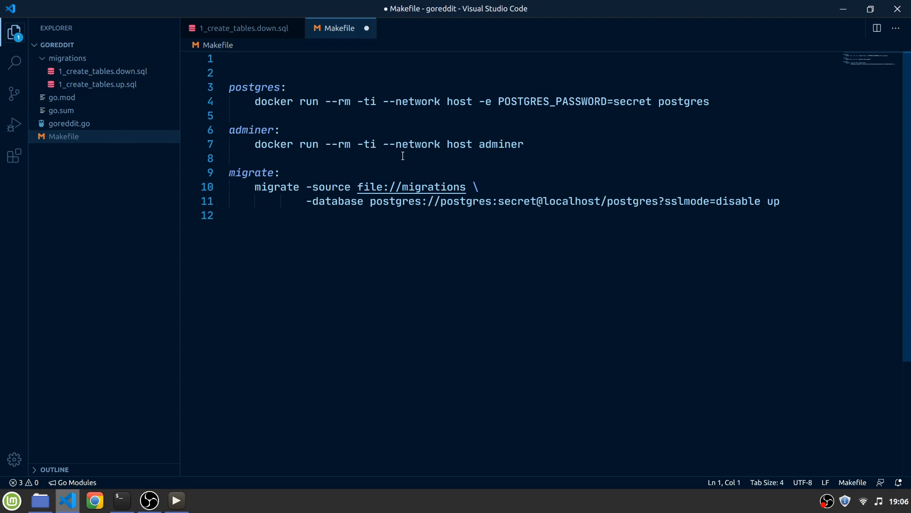
# Start typing the '.PHONY: postgres' declaration at the top of the Makefile.
pyautogui.write('.PHONY: postgres adminer migrate')
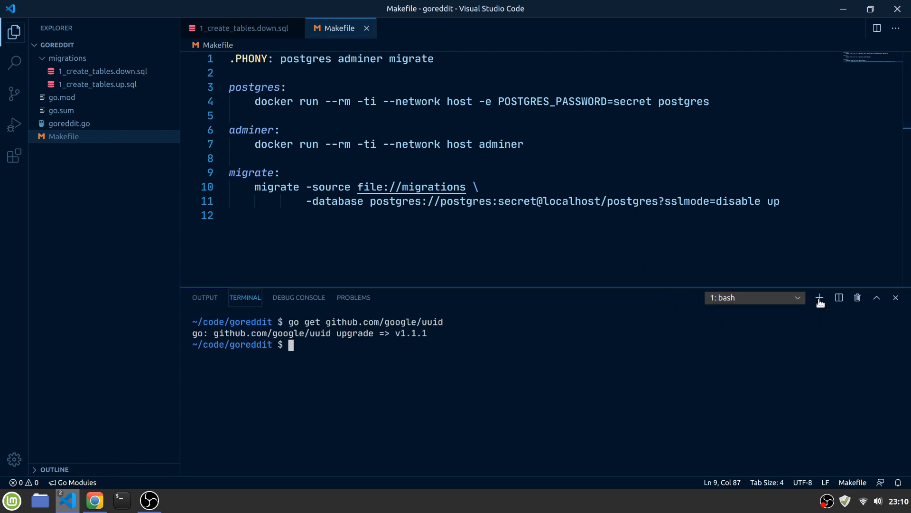
# Run make postgres and make adminer in two new terminals.
pyautogui.click(820, 297)
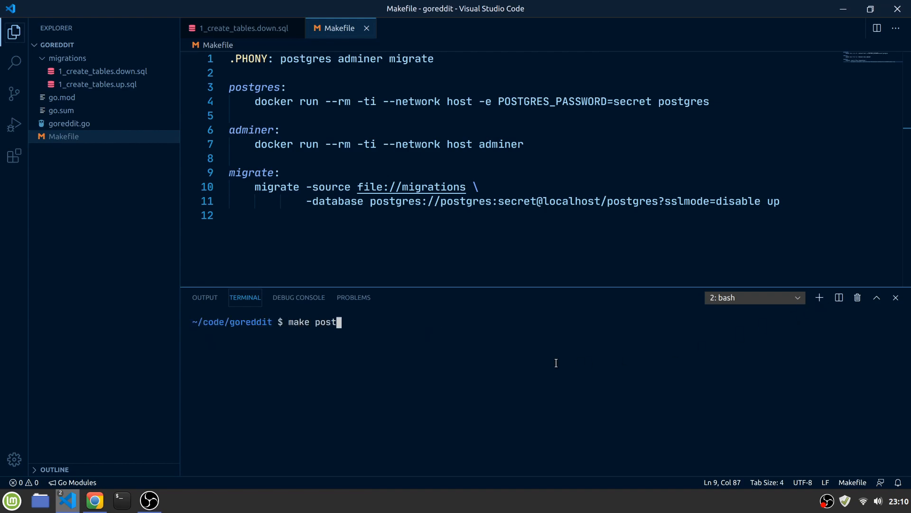
pyautogui.press('Return')
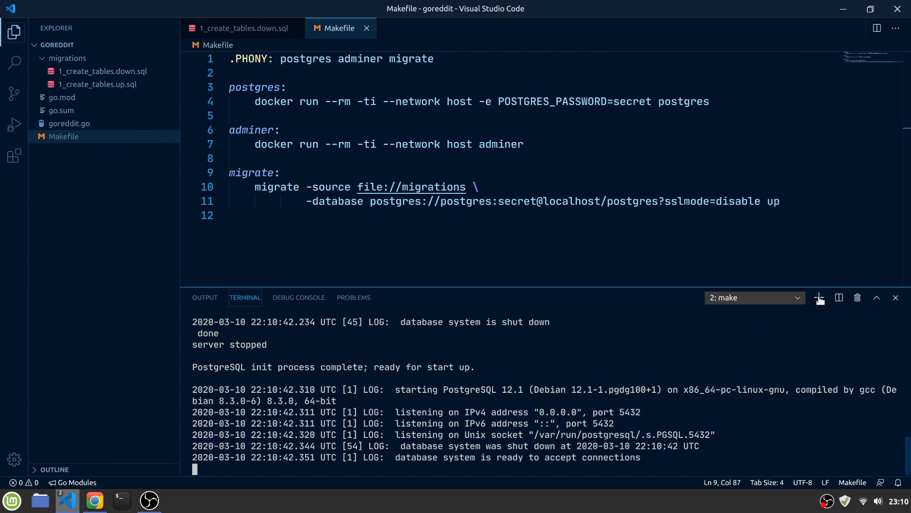
pyautogui.click(819, 297)
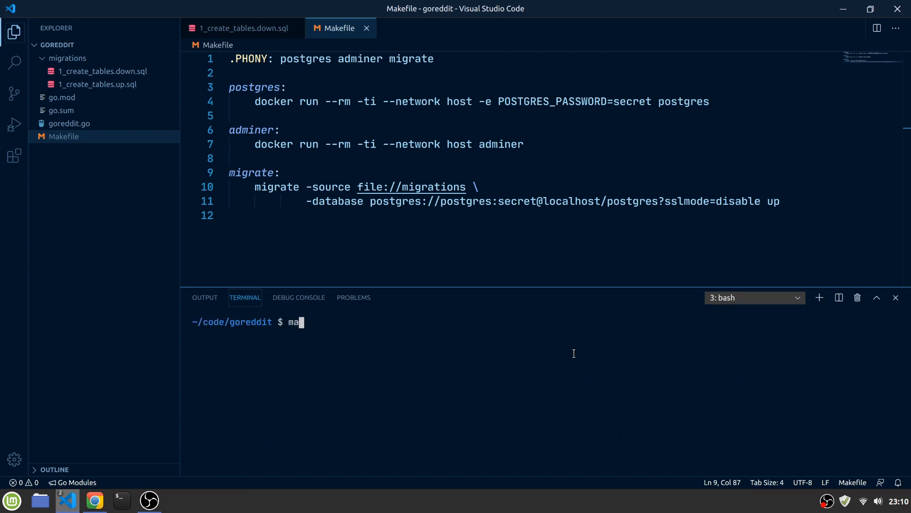
pyautogui.write('ke adminer')
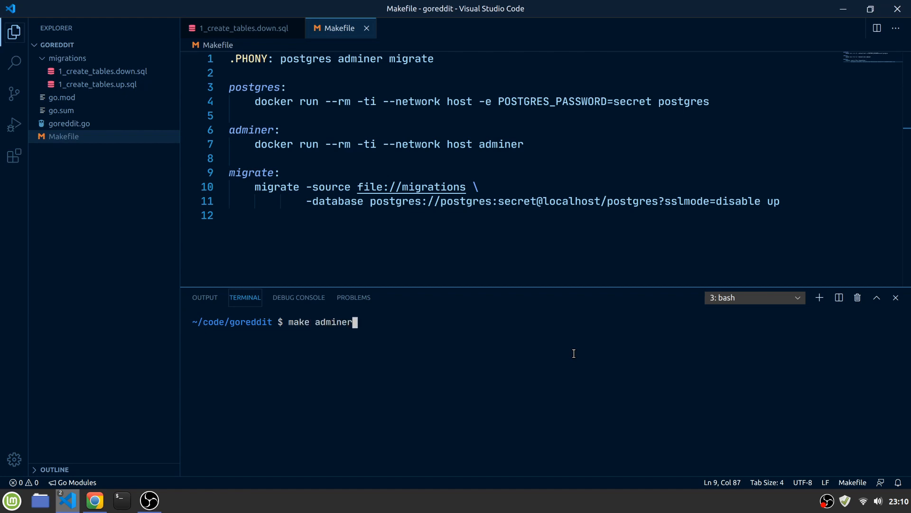
pyautogui.press('Return')
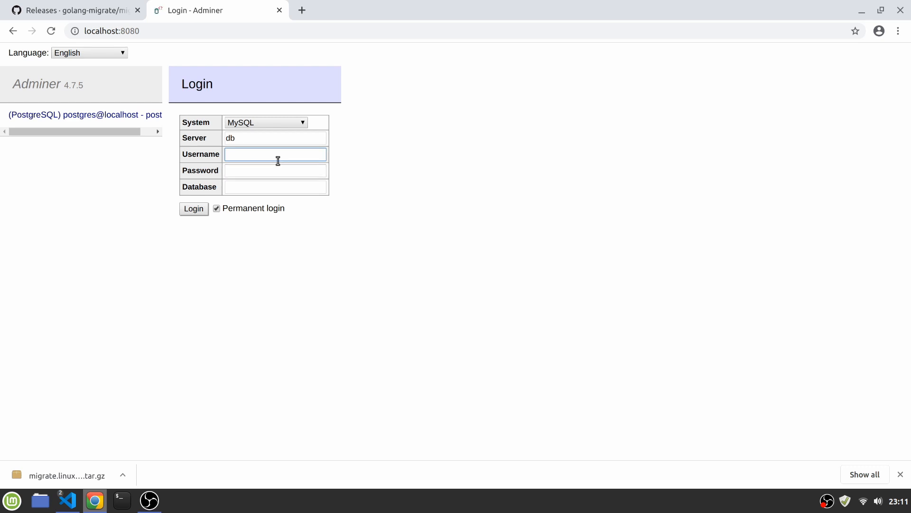
# Log into Adminer as PostgreSQL on localhost with user, password and database postgres.
pyautogui.click(265, 122)
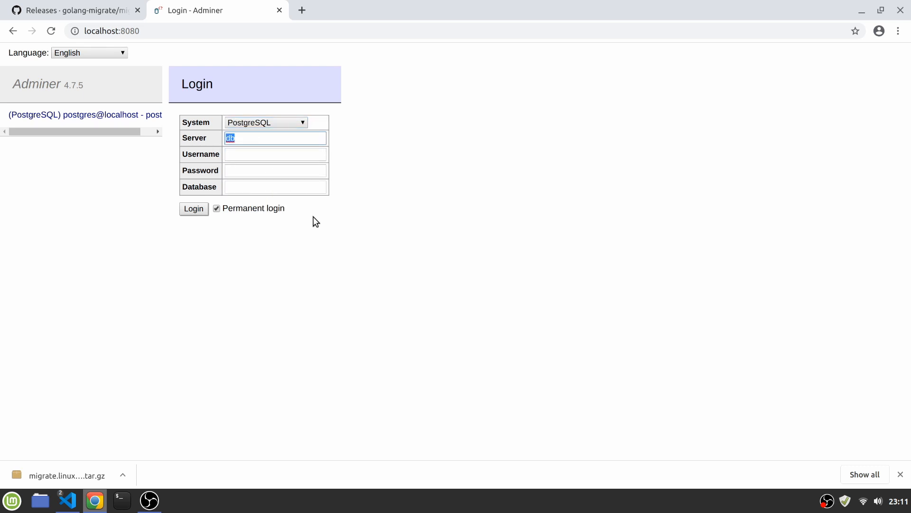
pyautogui.write('pos')
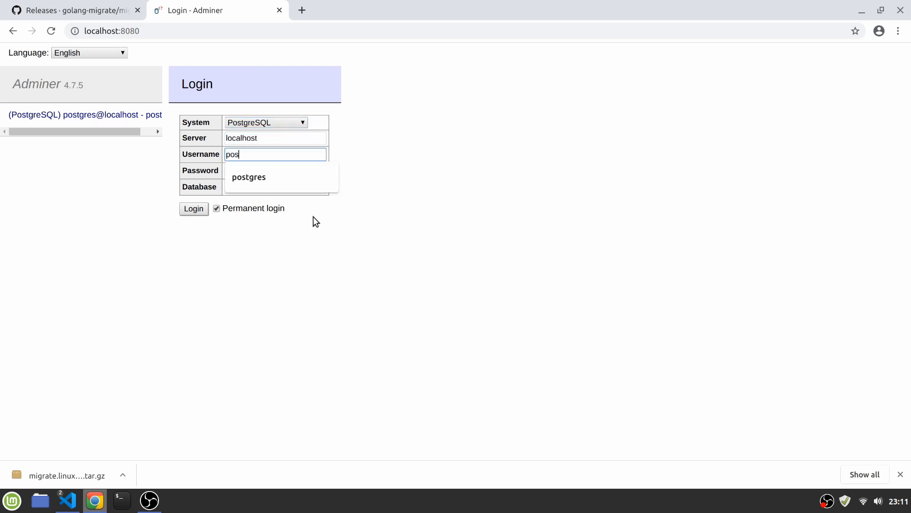
pyautogui.click(248, 176)
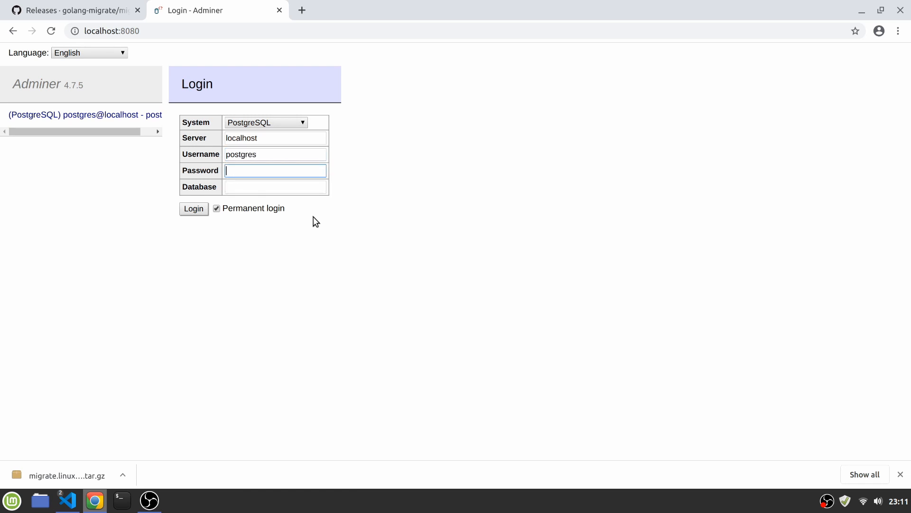
pyautogui.write('postgres')
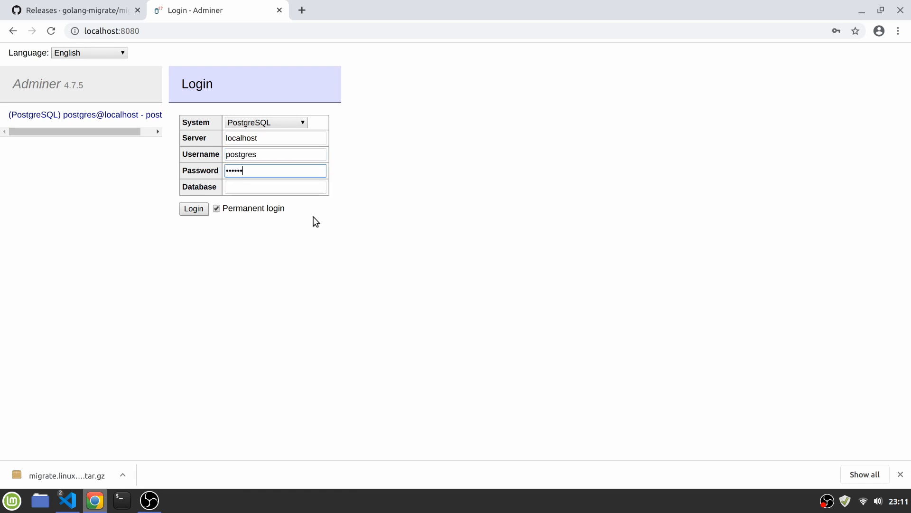
pyautogui.write('postgres')
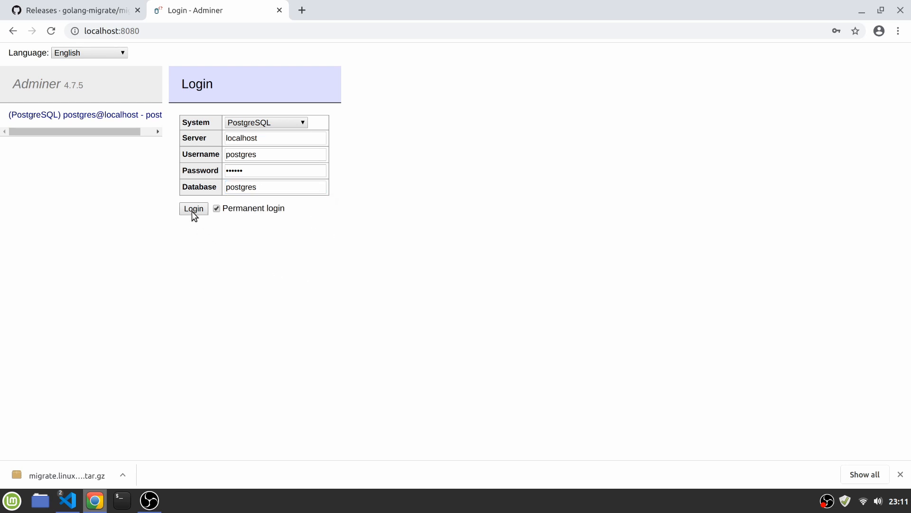
pyautogui.click(193, 208)
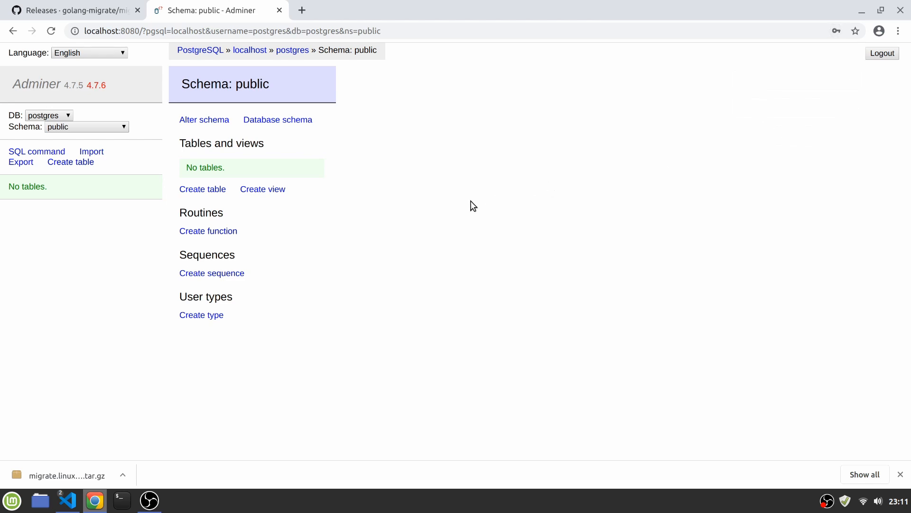
# Run make migrate in terminal 1: bash to apply the create_tables migration.
pyautogui.click(66, 500)
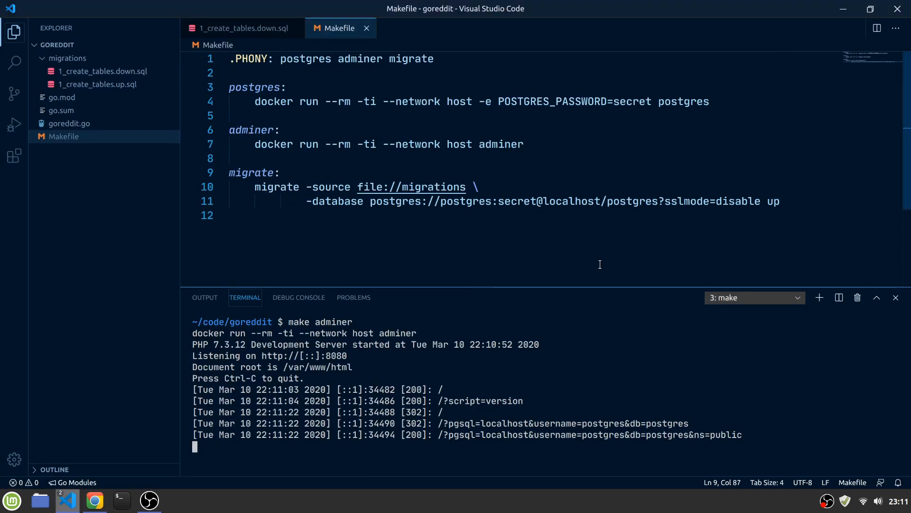
pyautogui.click(754, 297)
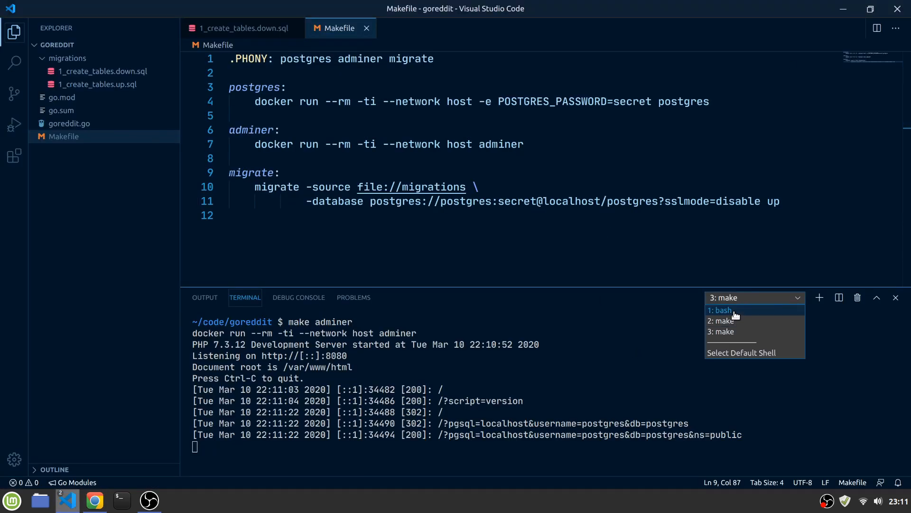
pyautogui.click(721, 310)
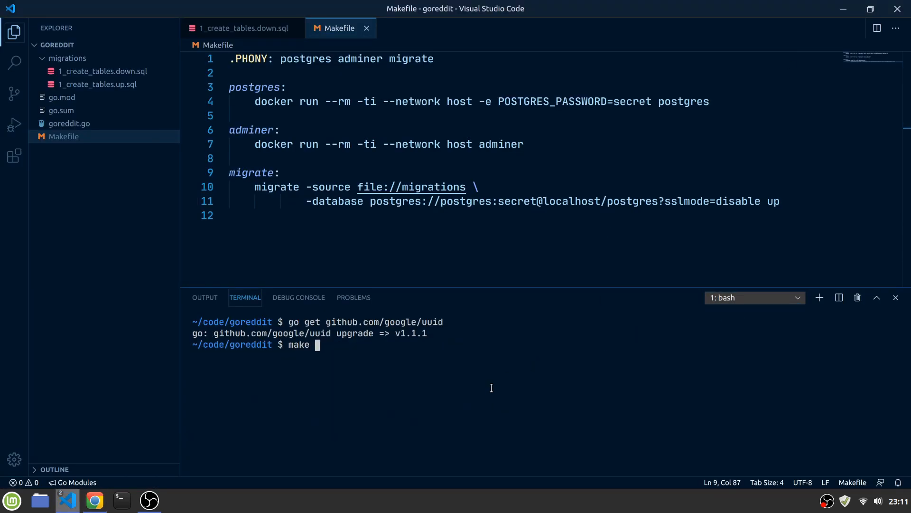
pyautogui.write('migrate')
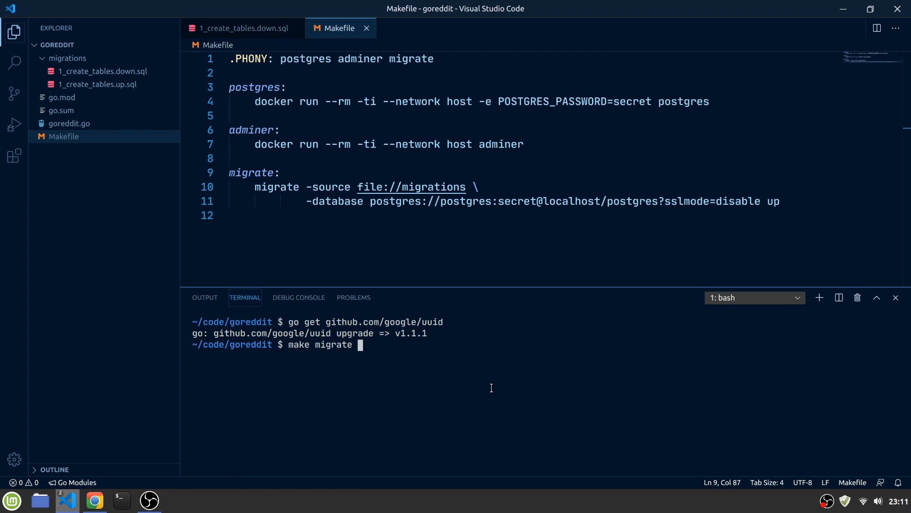
pyautogui.press('Return')
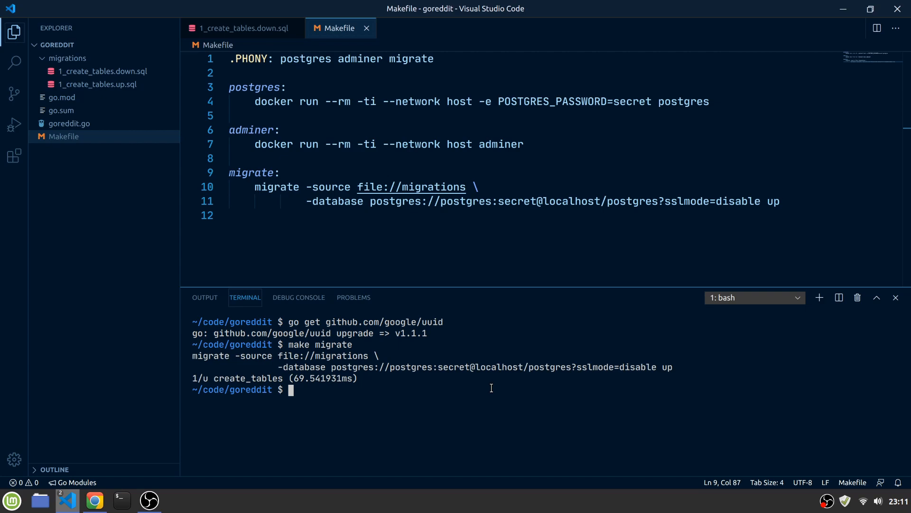
pyautogui.moveTo(94, 499)
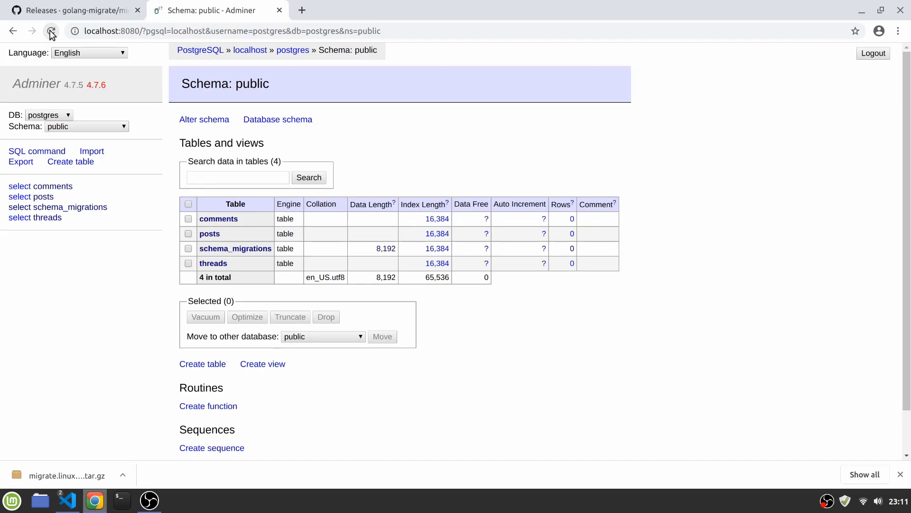
# Reload Adminer and view the comments, posts and threads table structures.
pyautogui.click(51, 31)
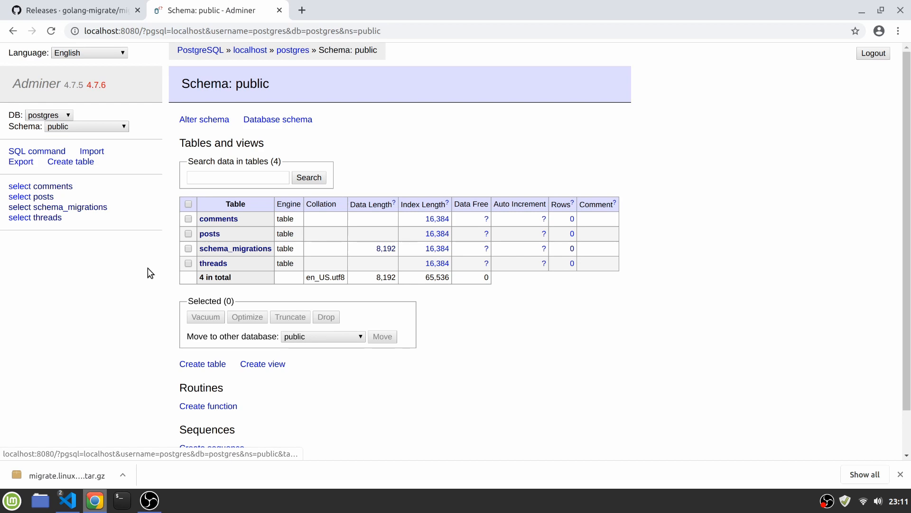
pyautogui.click(218, 219)
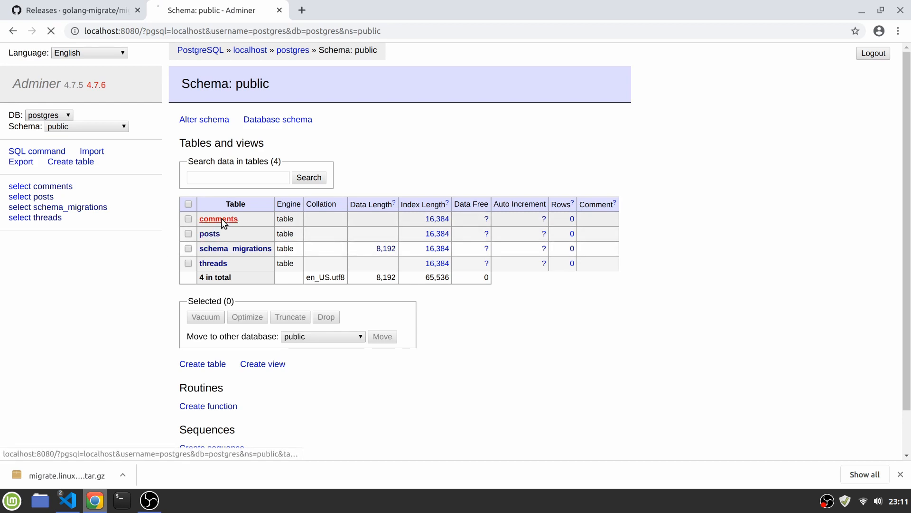
pyautogui.click(218, 219)
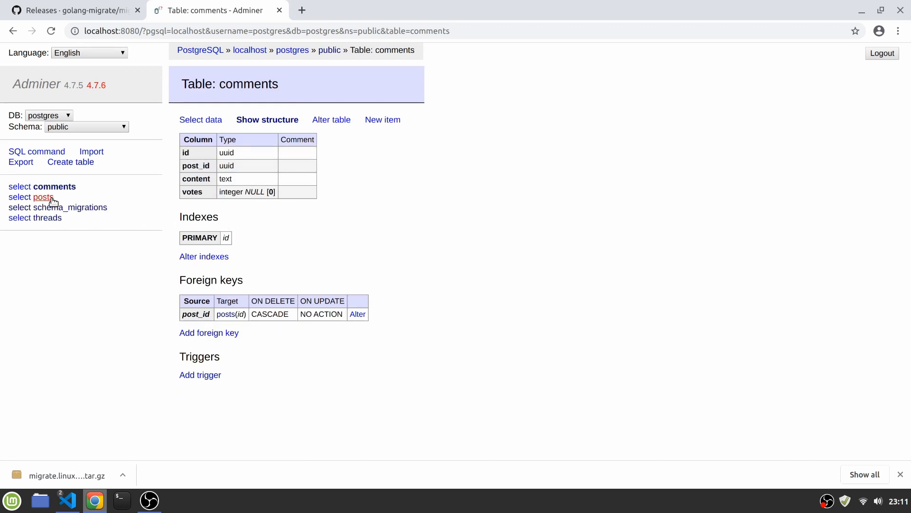
pyautogui.click(44, 197)
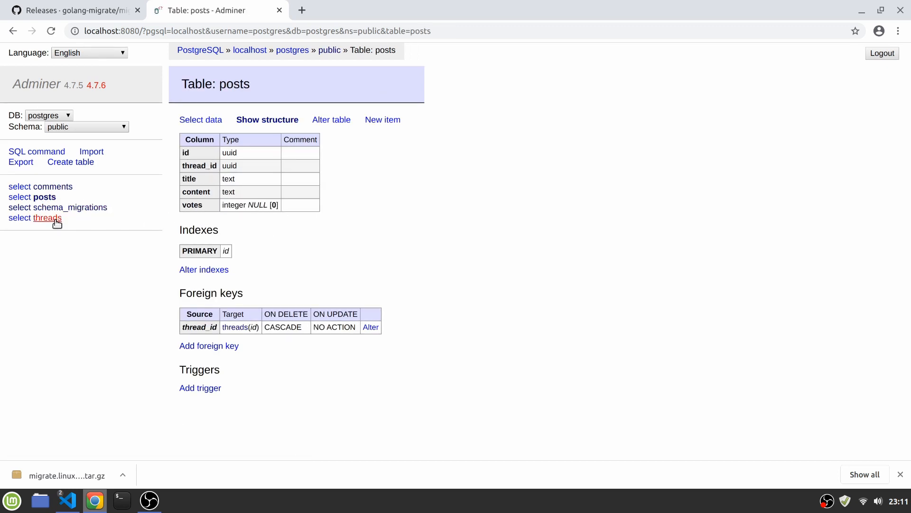
pyautogui.click(48, 217)
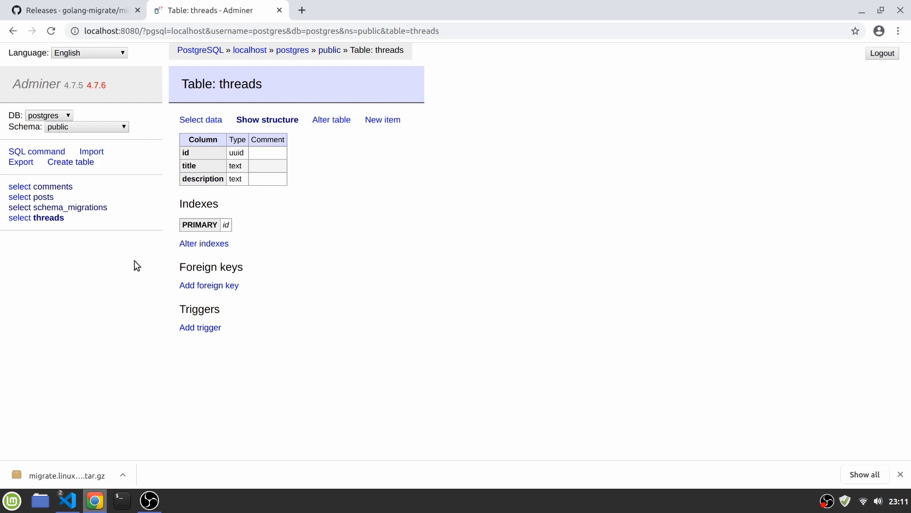